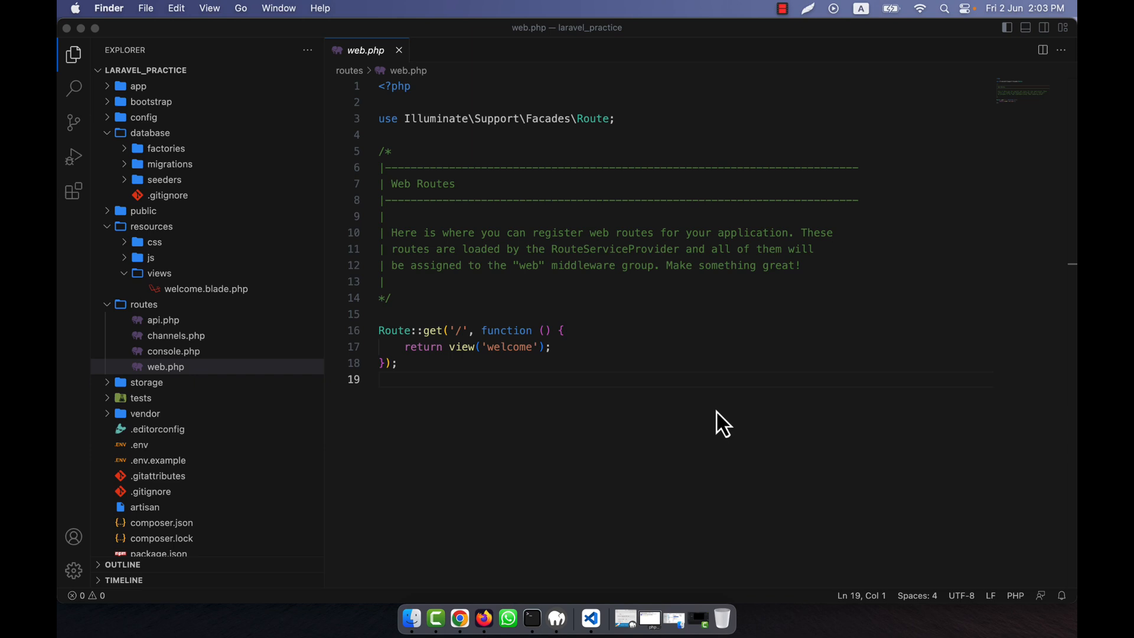
mouse_move(405, 65)
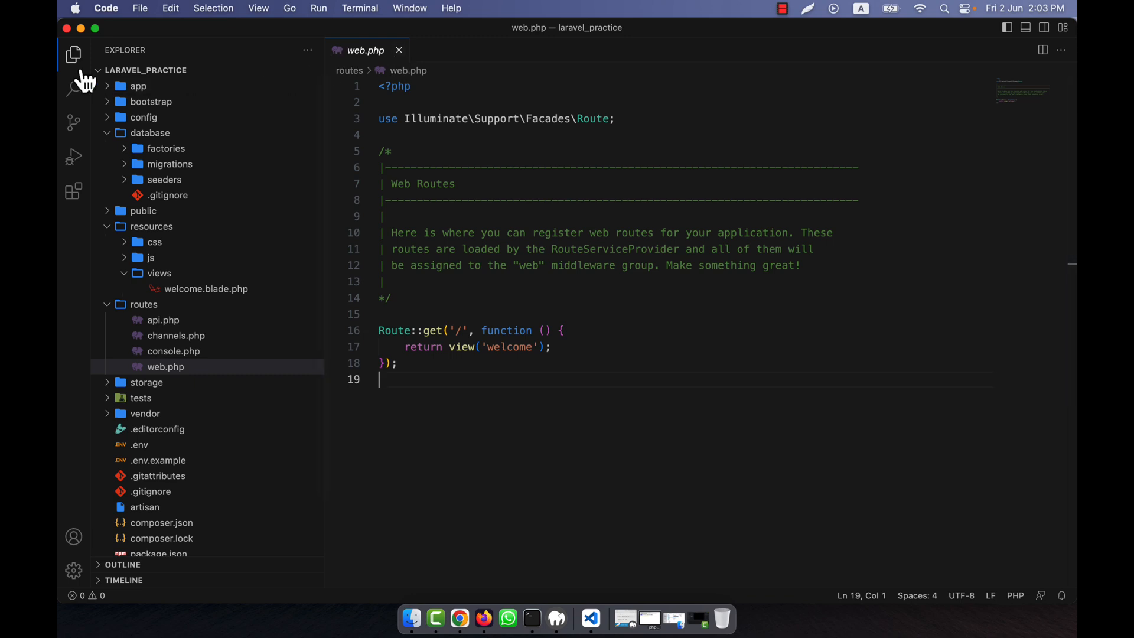
mouse_move(403, 72)
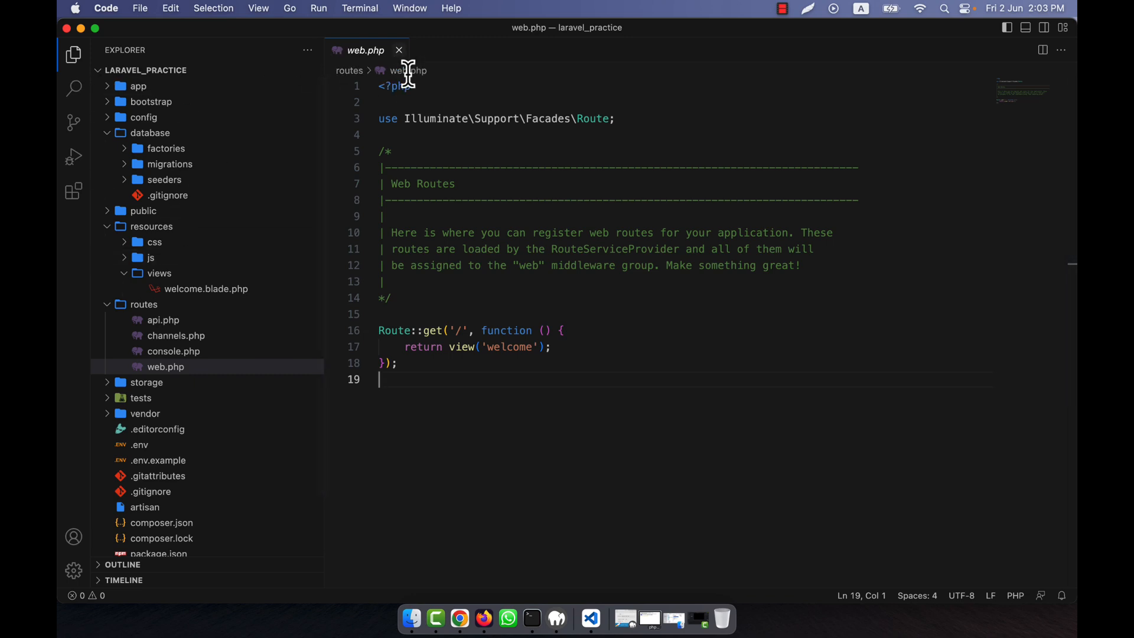
- Leave the editor's terminal menu and bring Terminal and a Finder window to the front
left_click(359, 8)
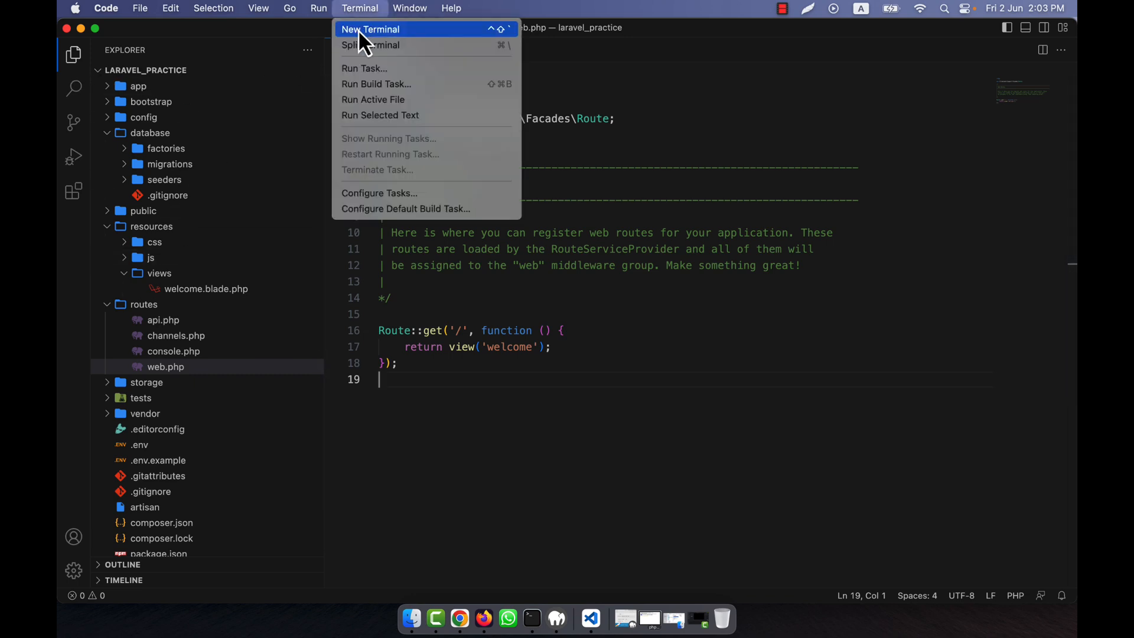
left_click(370, 28)
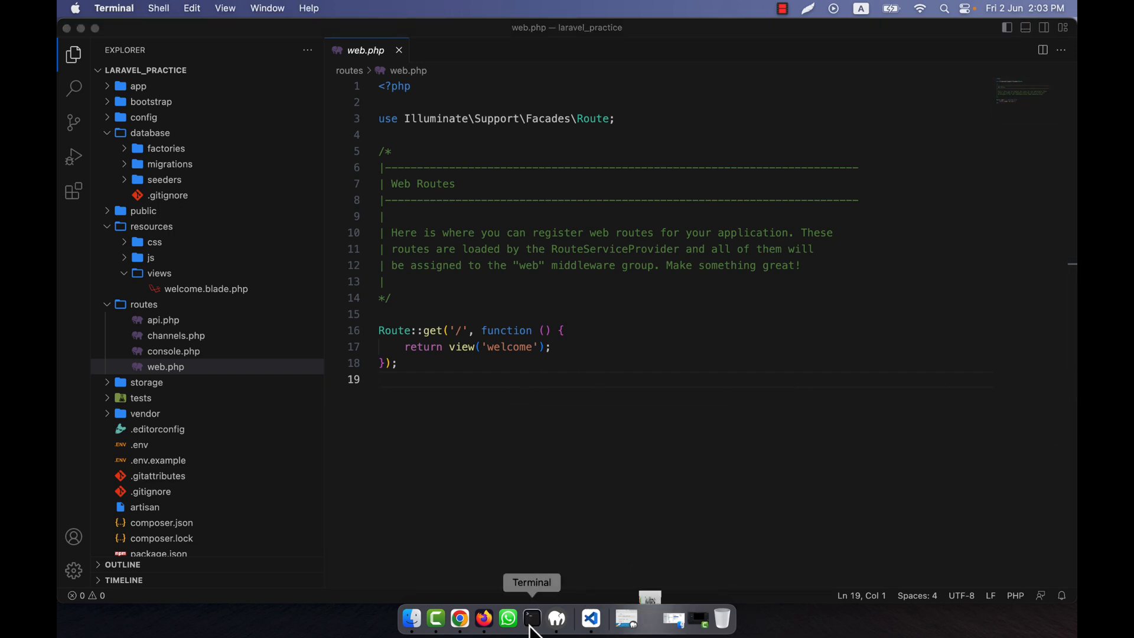
left_click(531, 618)
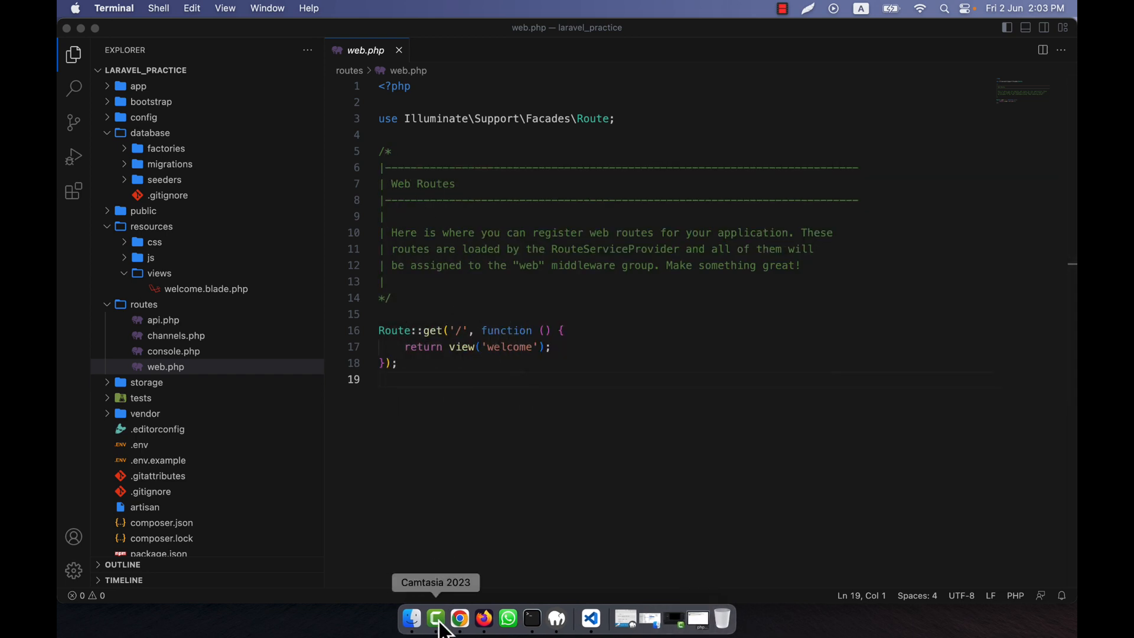
left_click(423, 618)
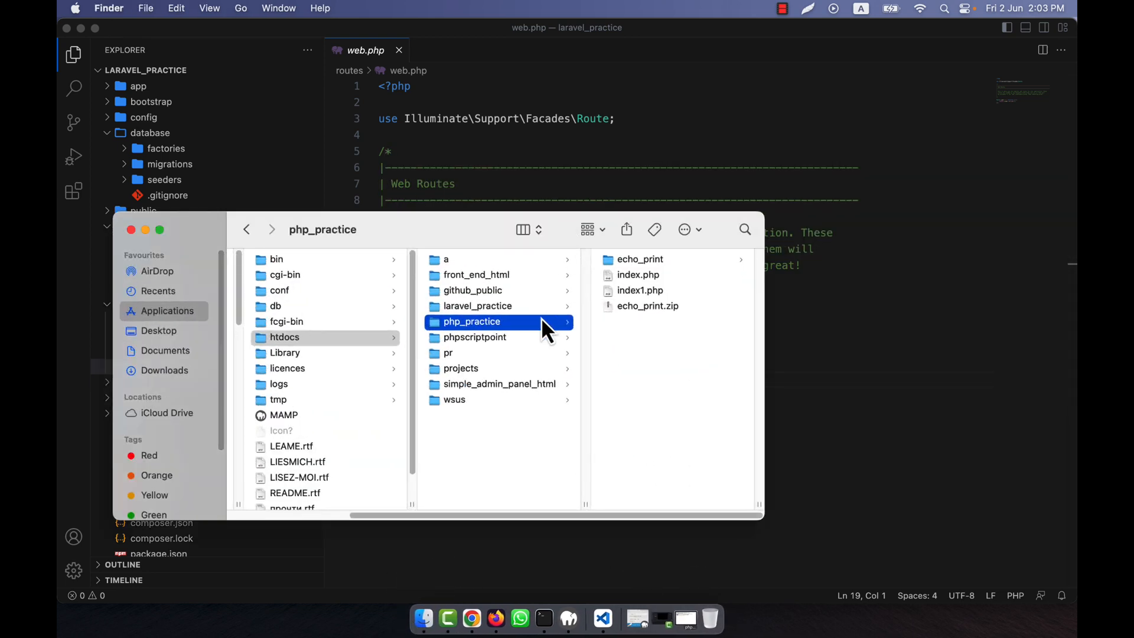
- Open a new Terminal at the htdocs/laravel_practice folder via its context menu
left_click(477, 305)
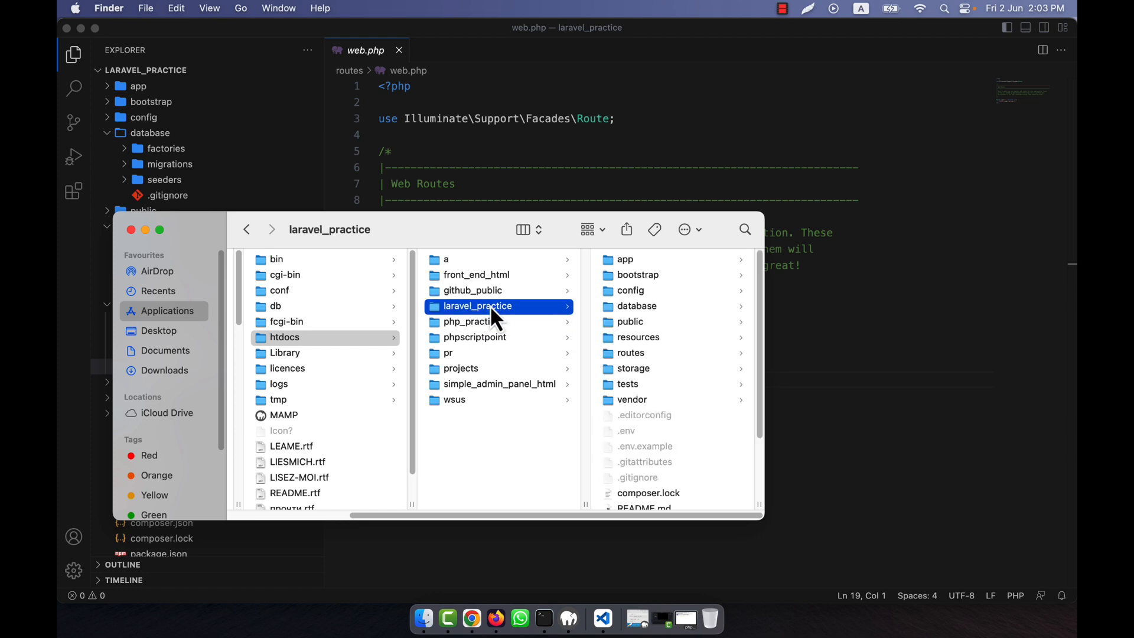
mouse_move(634, 416)
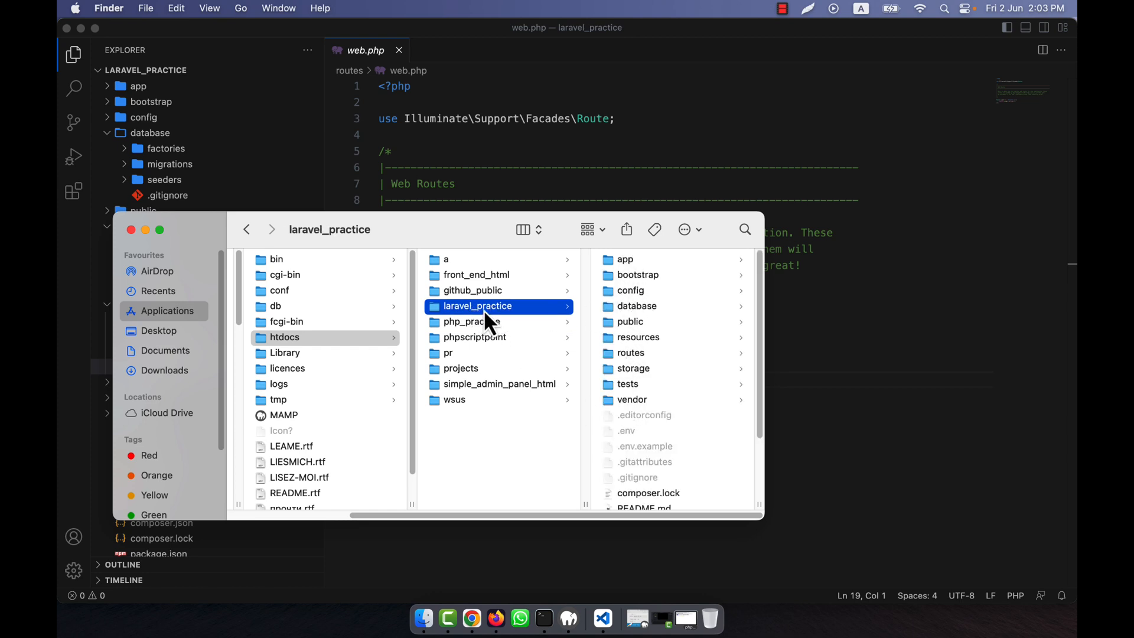
right_click(477, 304)
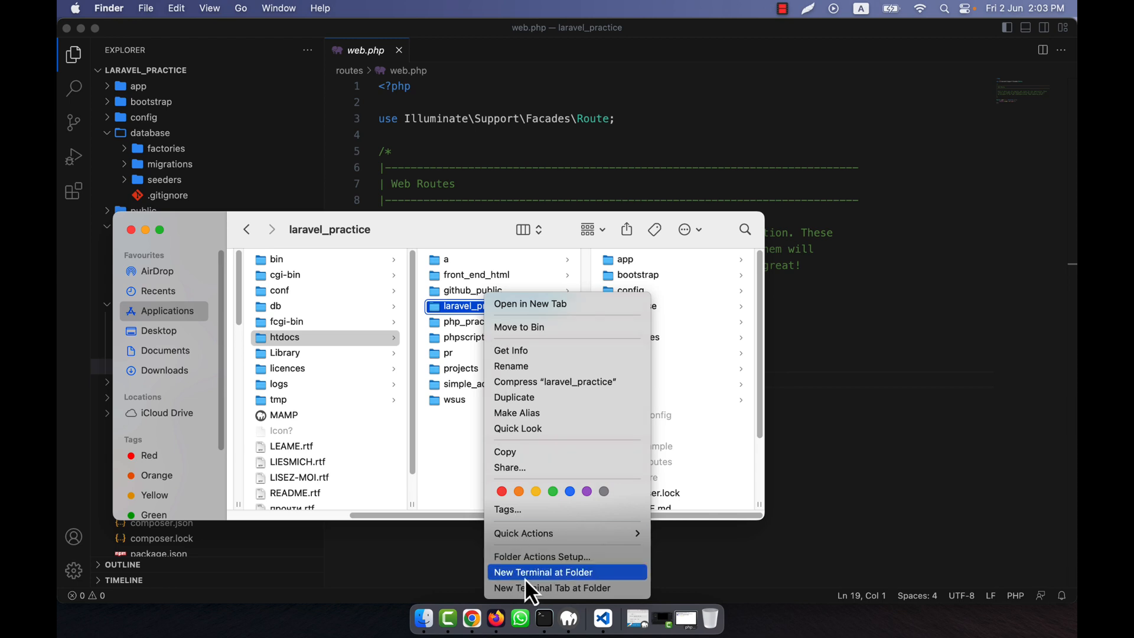
left_click(543, 572)
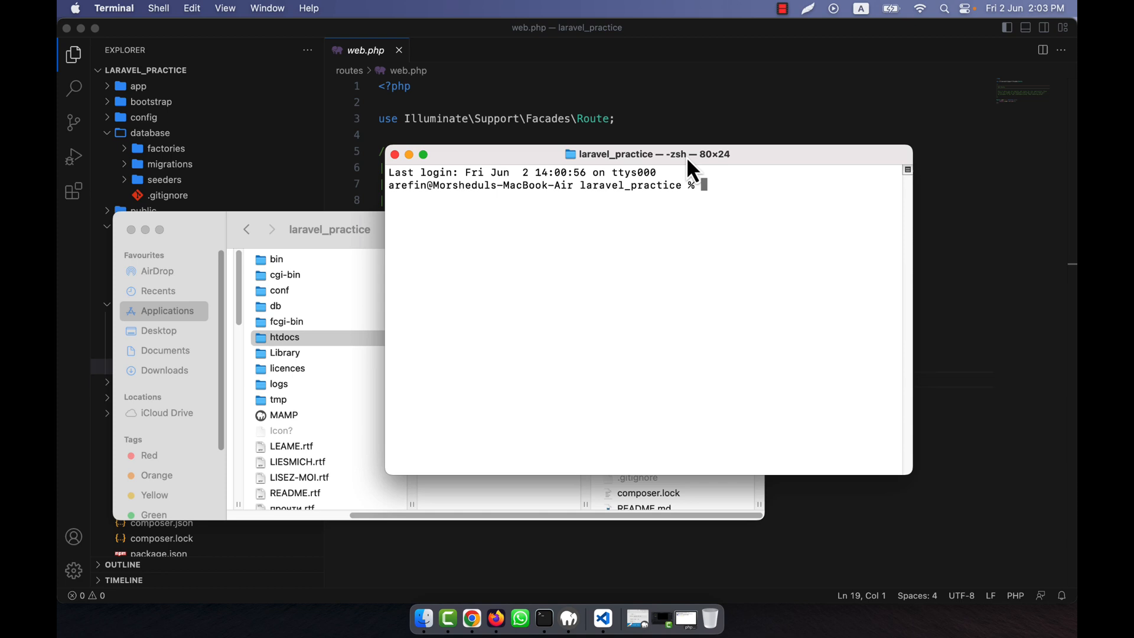
- Run php artisan to list Laravel 10.13.0 commands, review them, then clear the screen
left_click_drag(649, 153, 587, 175)
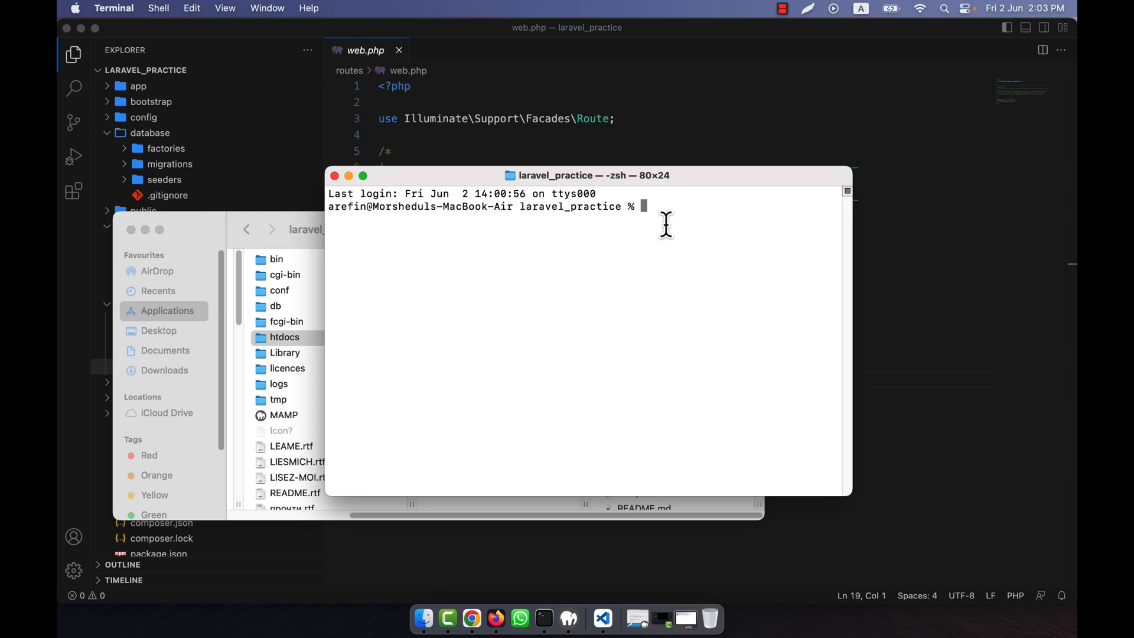
type("php artisan")
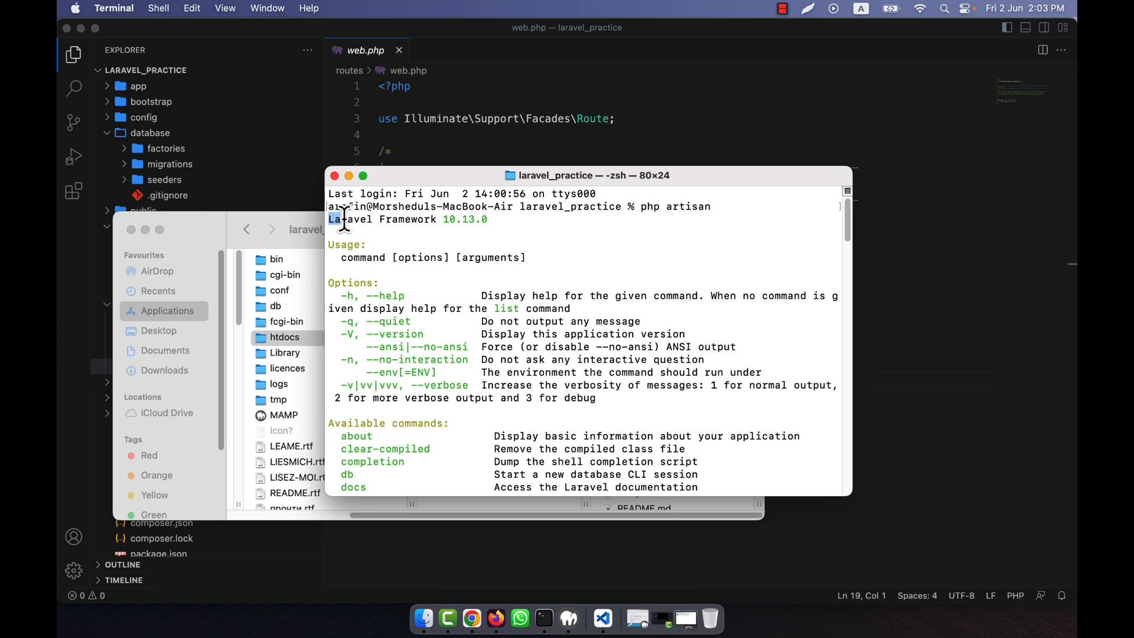
double_click(382, 220)
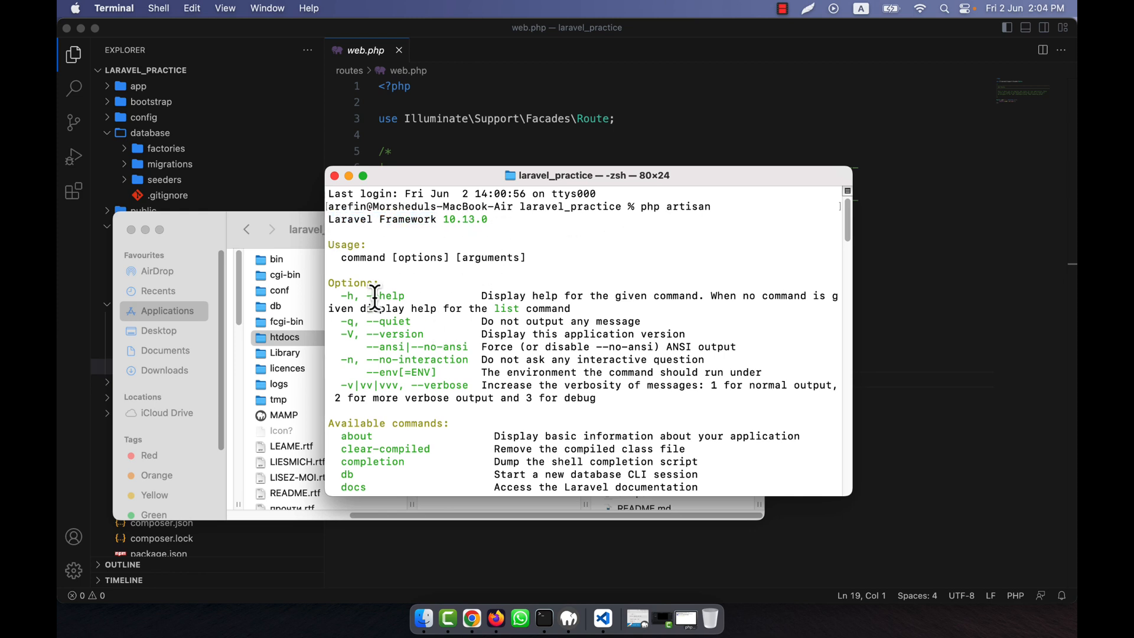
mouse_move(542, 310)
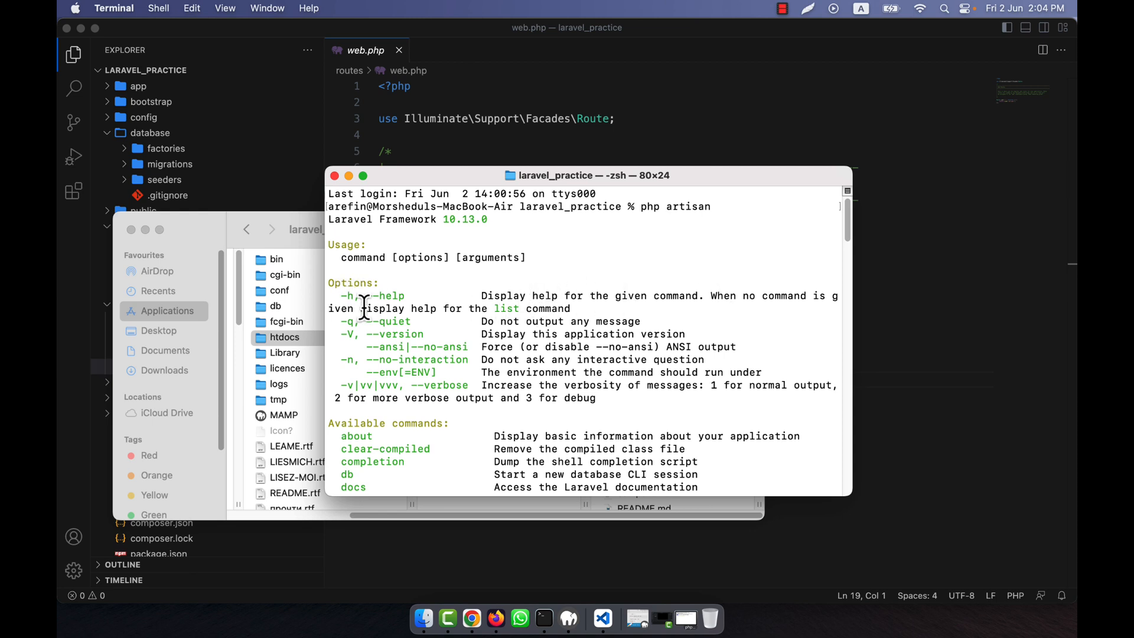
mouse_move(394, 337)
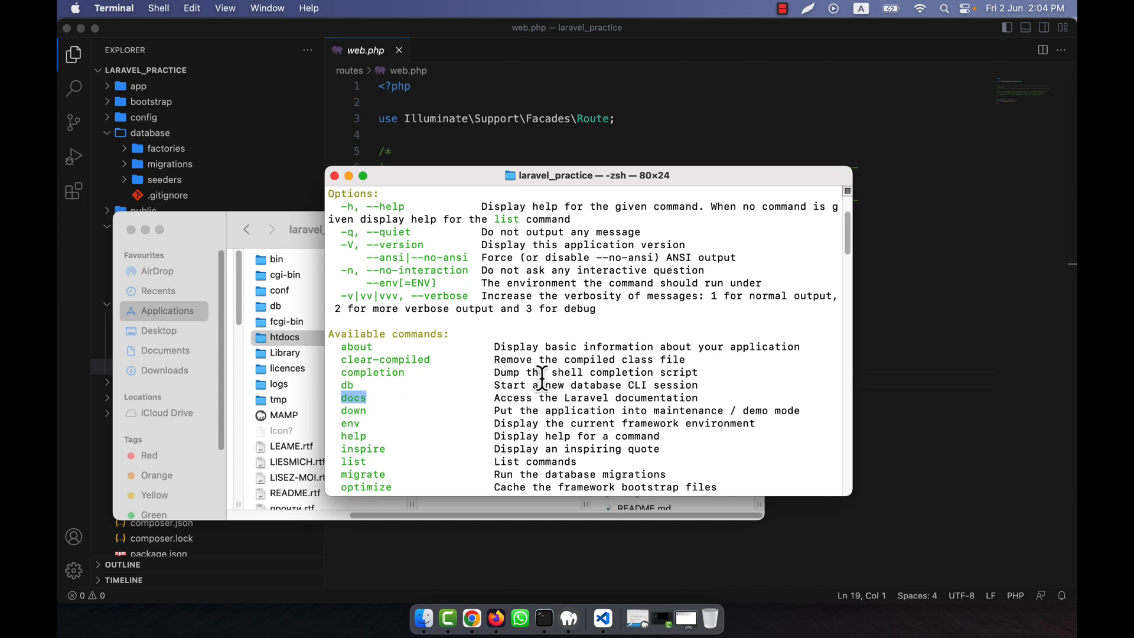
scroll("down", 3)
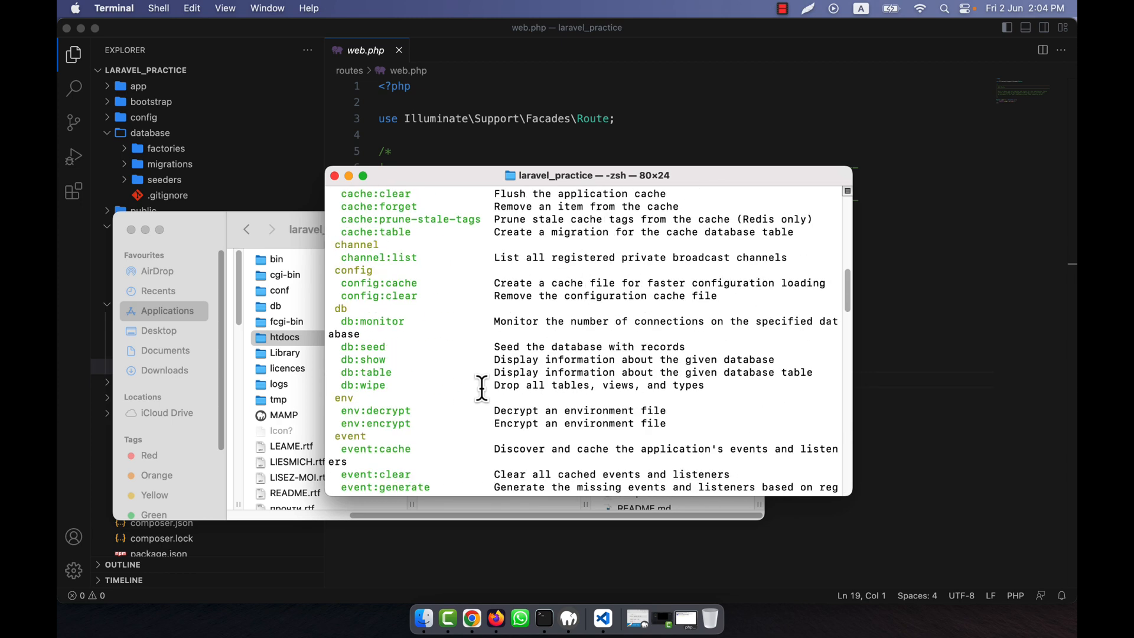
mouse_move(579, 156)
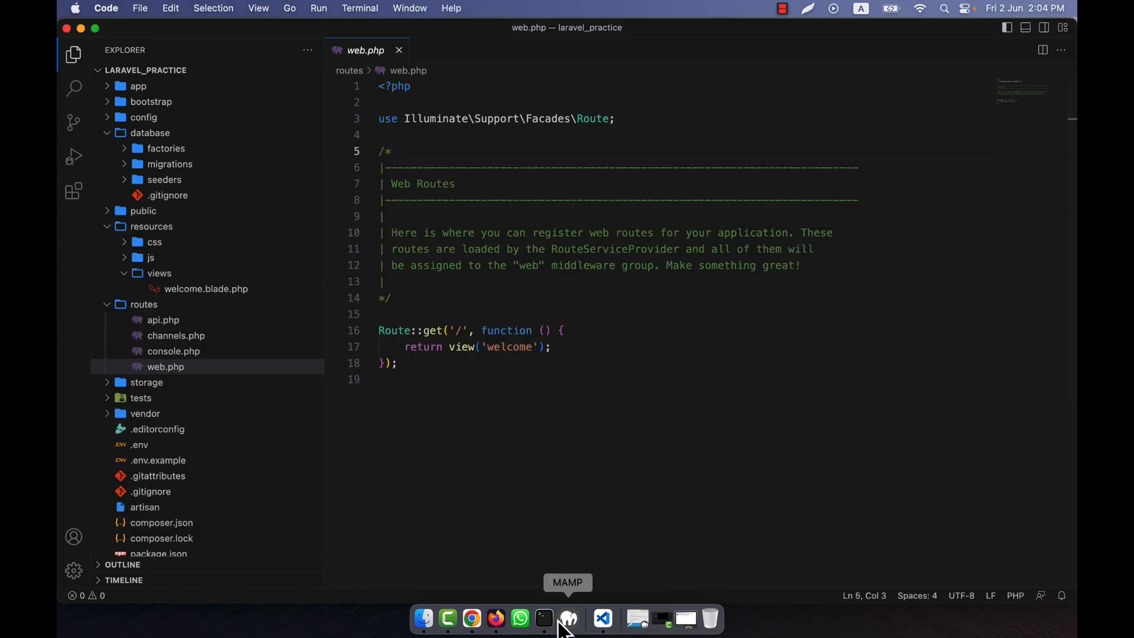
left_click(543, 618)
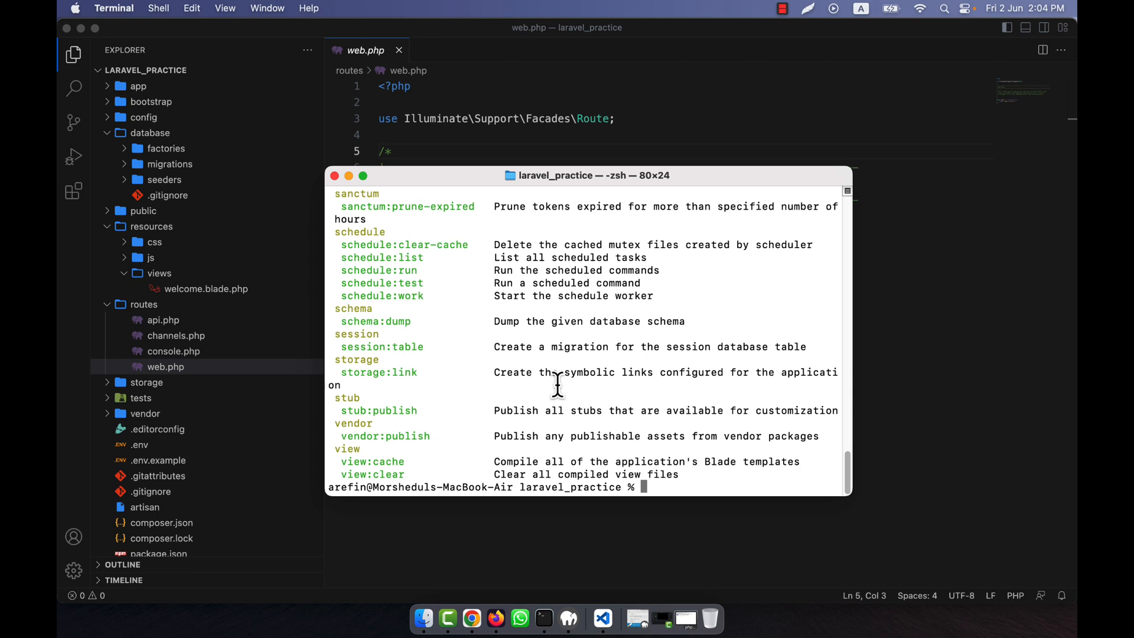
type("p")
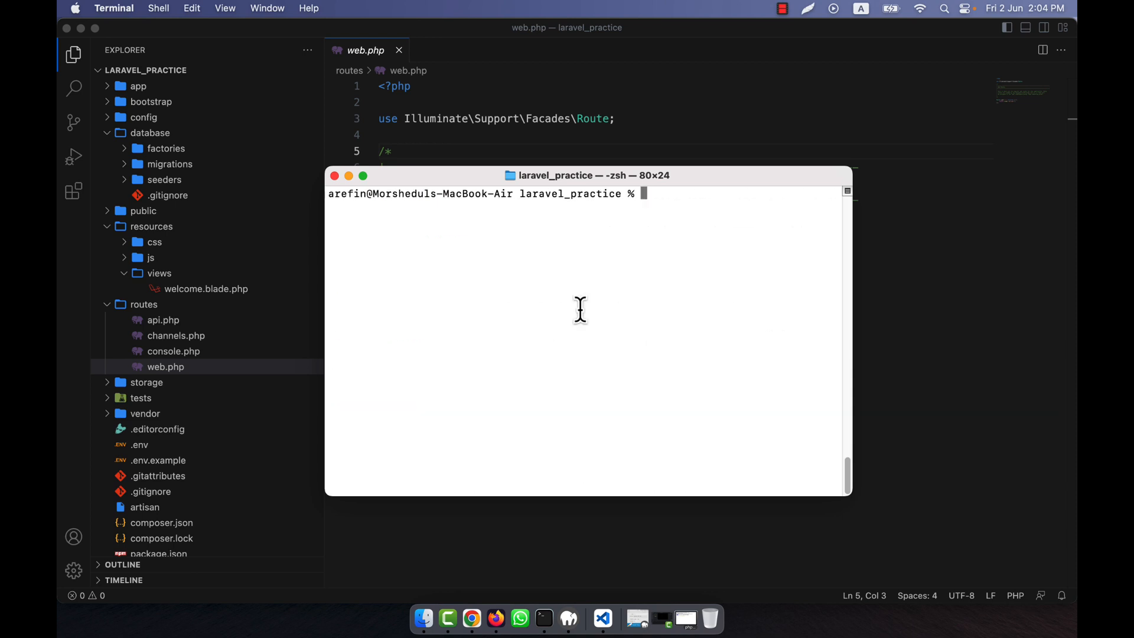
- Run php artisan about to show environment, cache and driver details, then start the docs command
type("php arti")
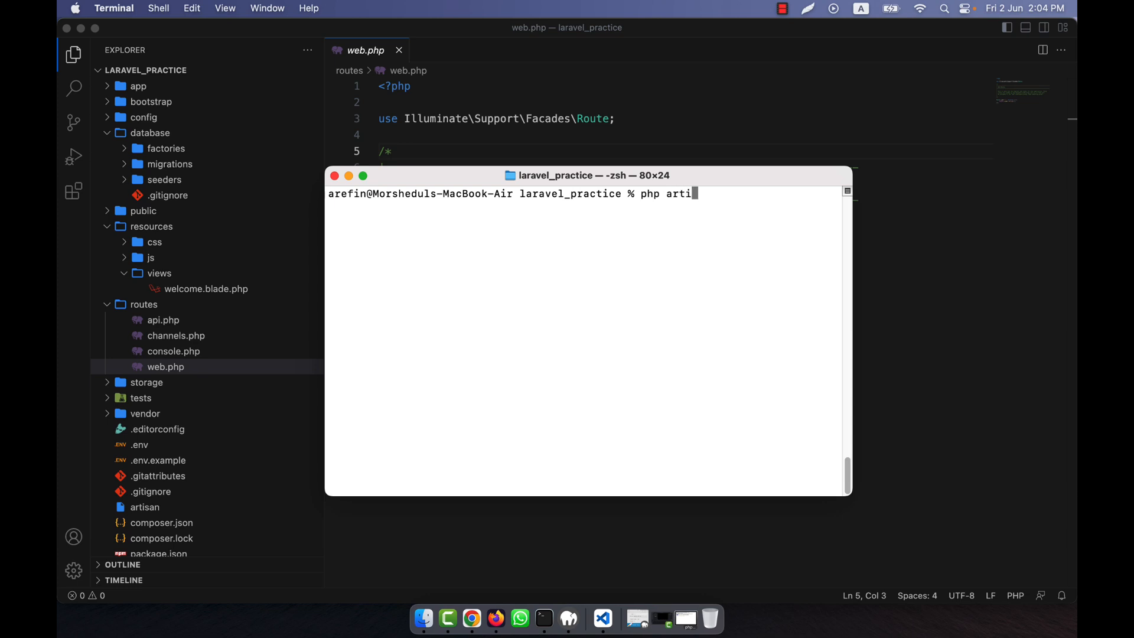
type("san")
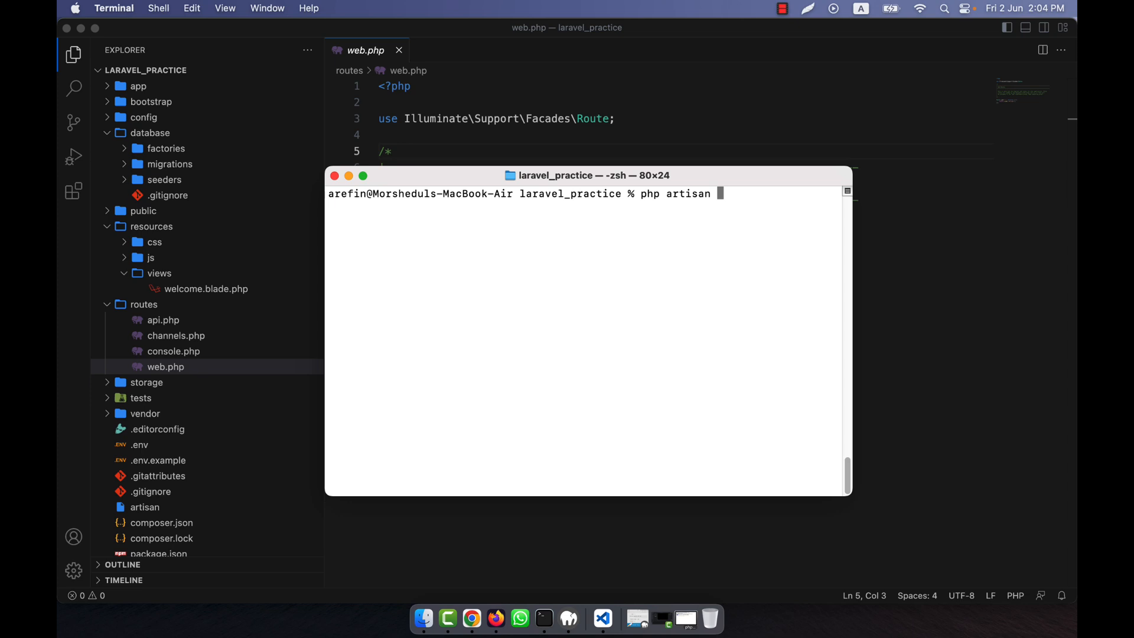
type("about")
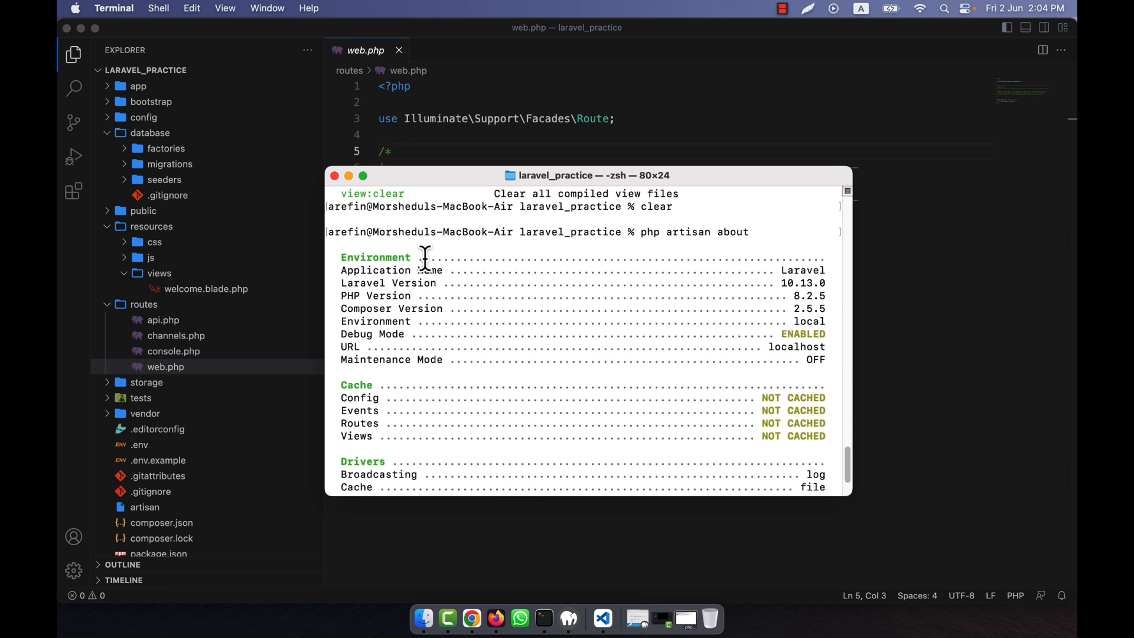
mouse_move(671, 275)
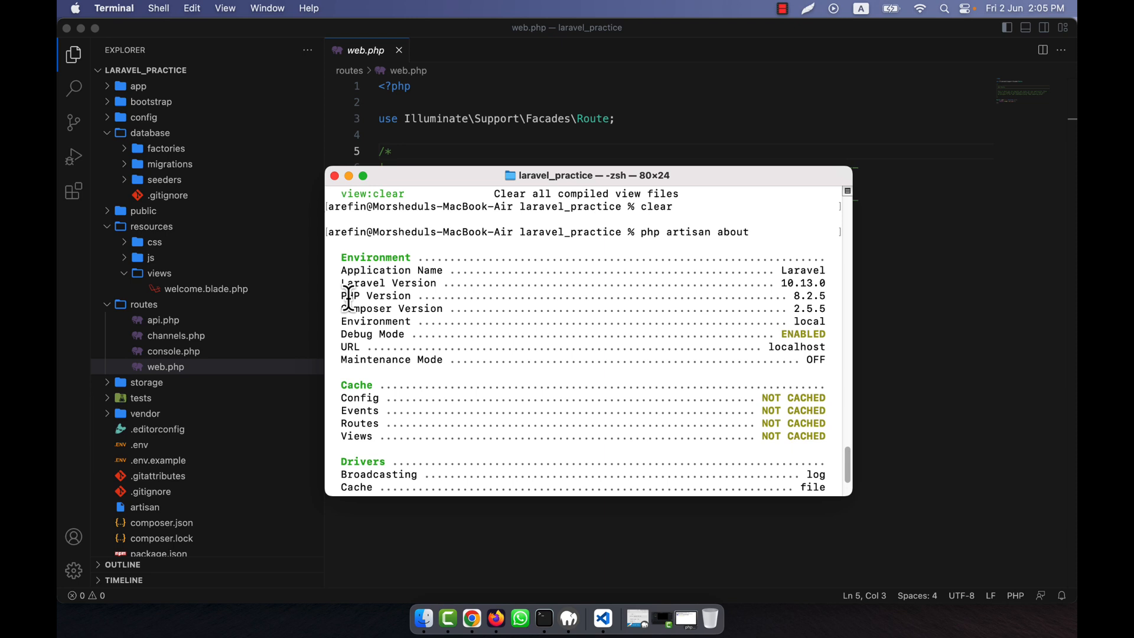
mouse_move(426, 321)
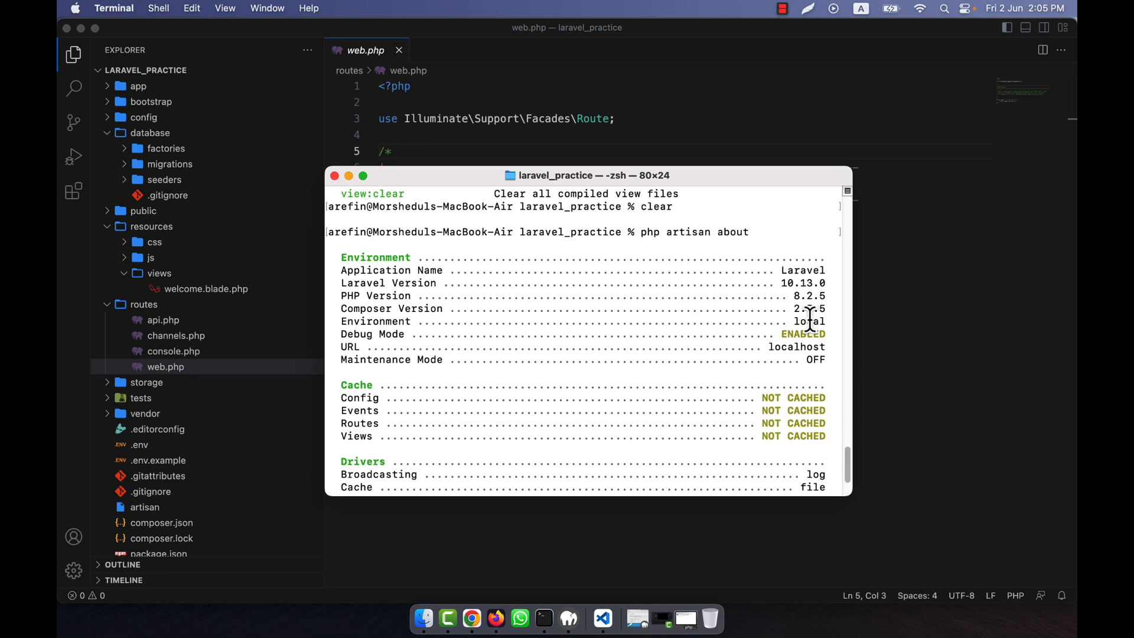
mouse_move(675, 340)
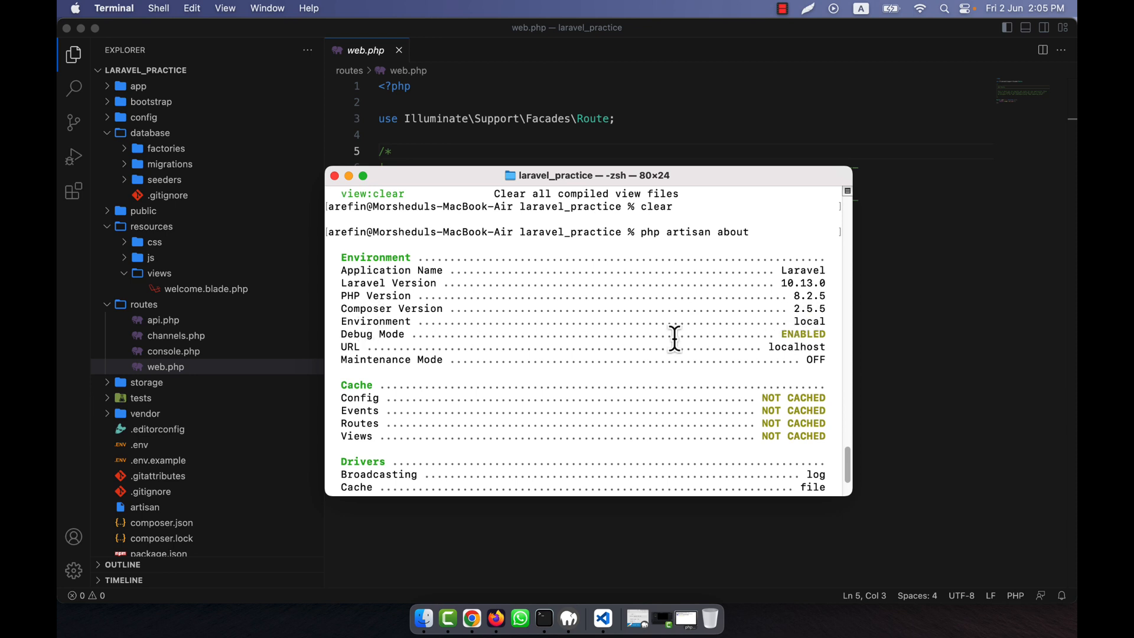
mouse_move(727, 348)
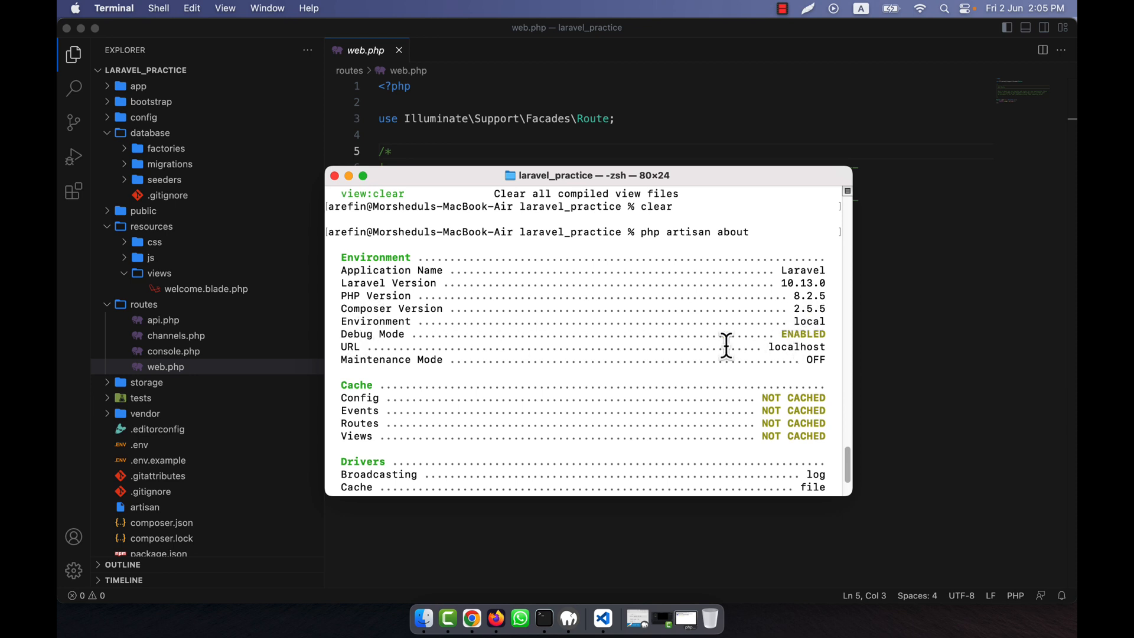
scroll("down", 3)
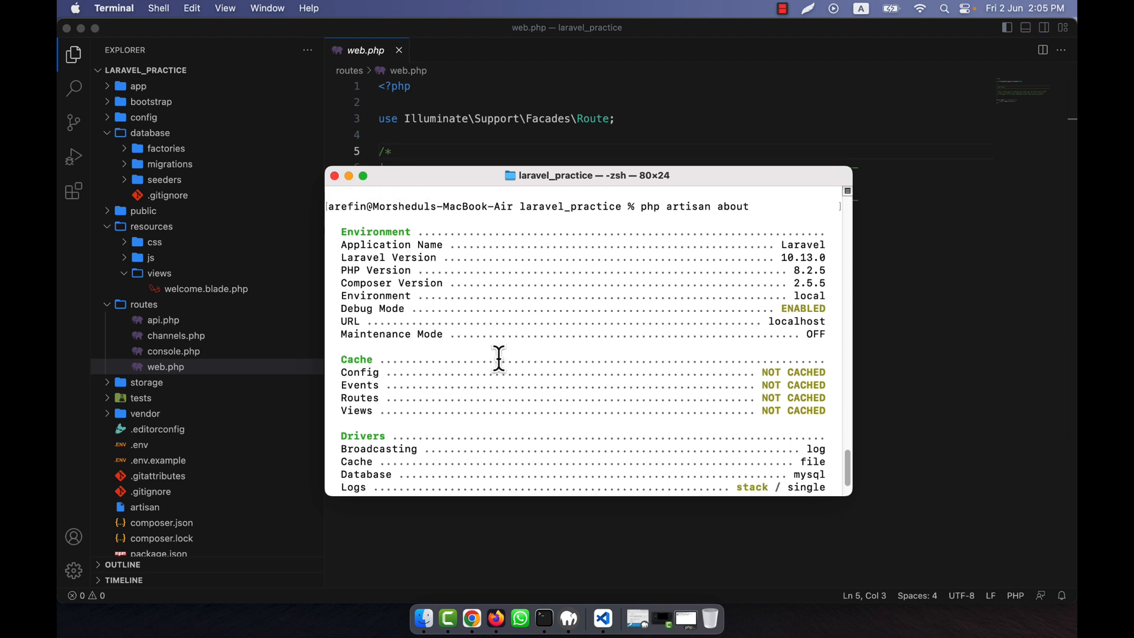
scroll("down", 3)
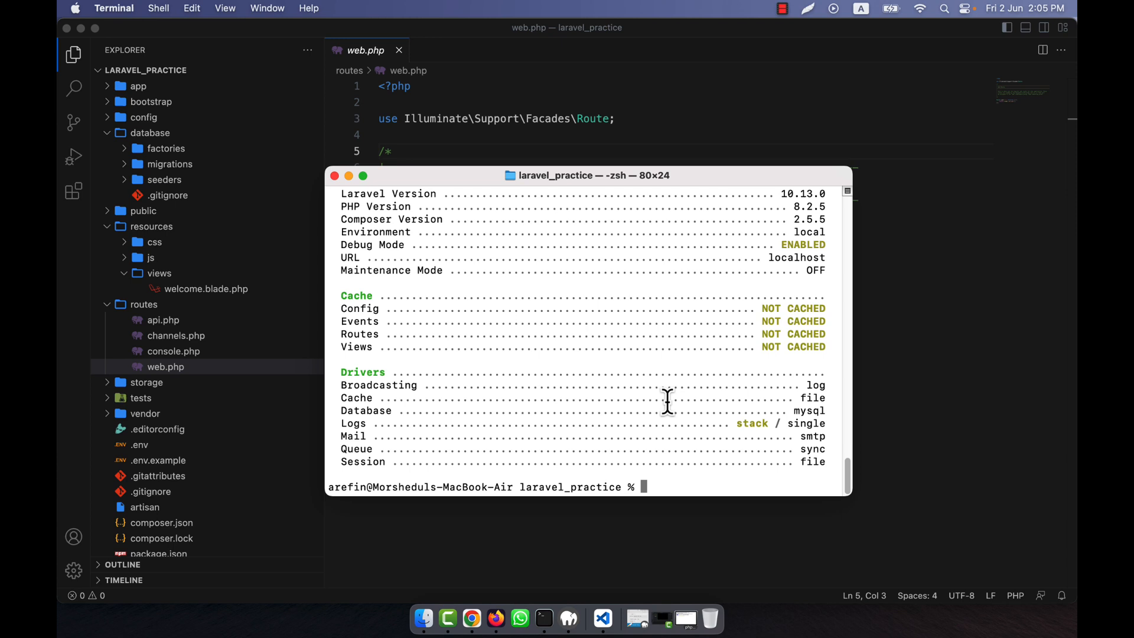
type("php artisan docs")
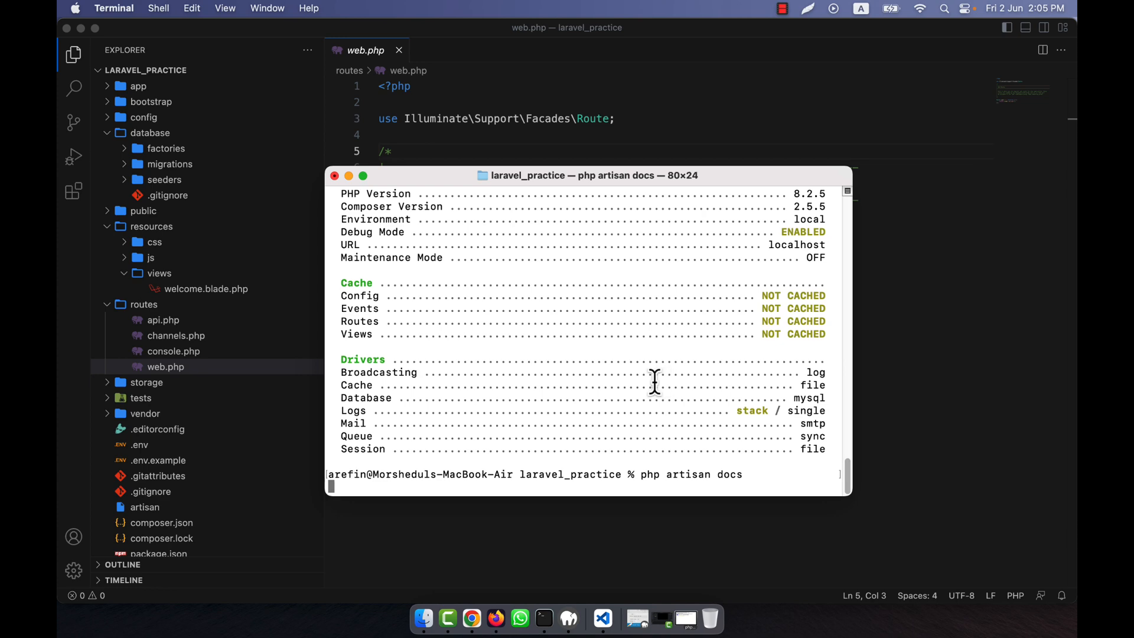
- Scroll through the php artisan docs list of pages from Release Notes to Laravel Valet
scroll("down", 3)
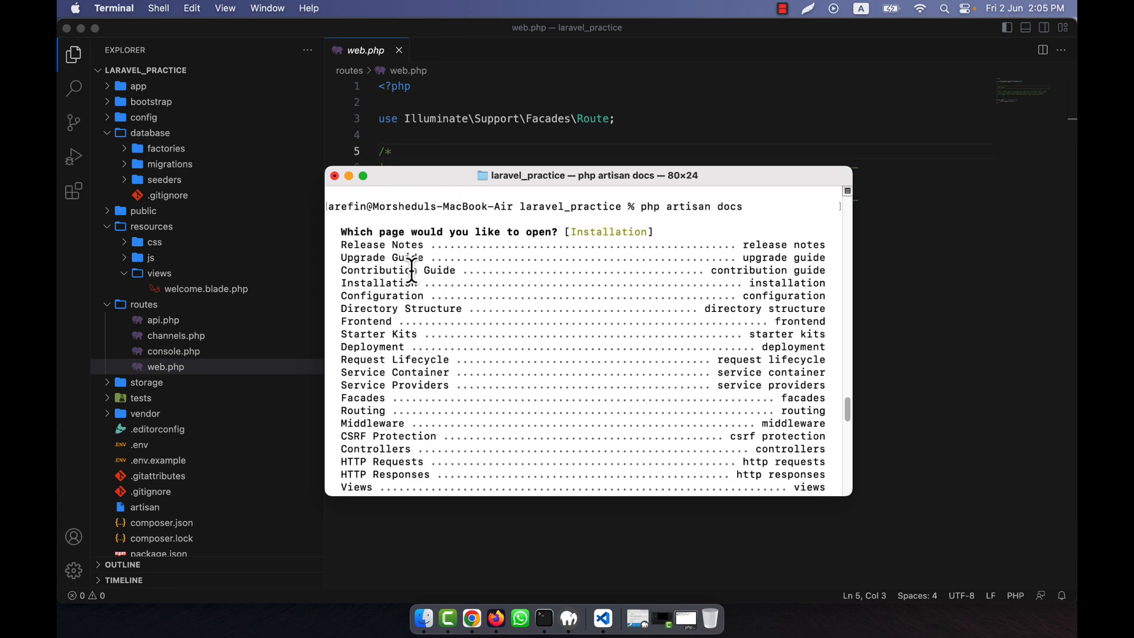
scroll("down", 3)
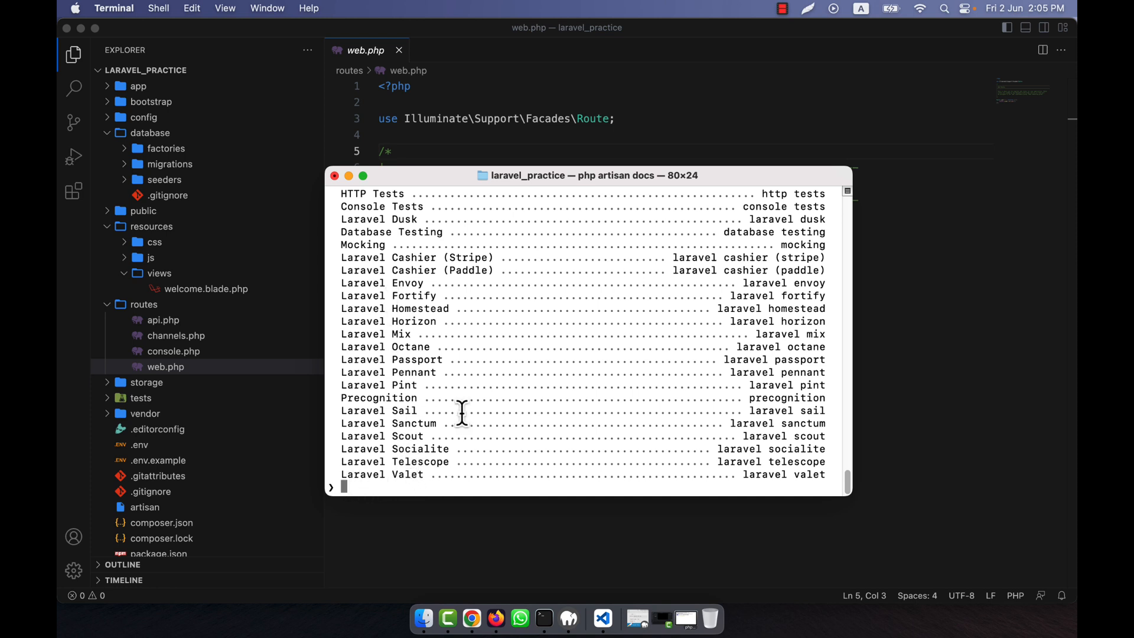
mouse_move(412, 296)
type("Laravel Fortify")
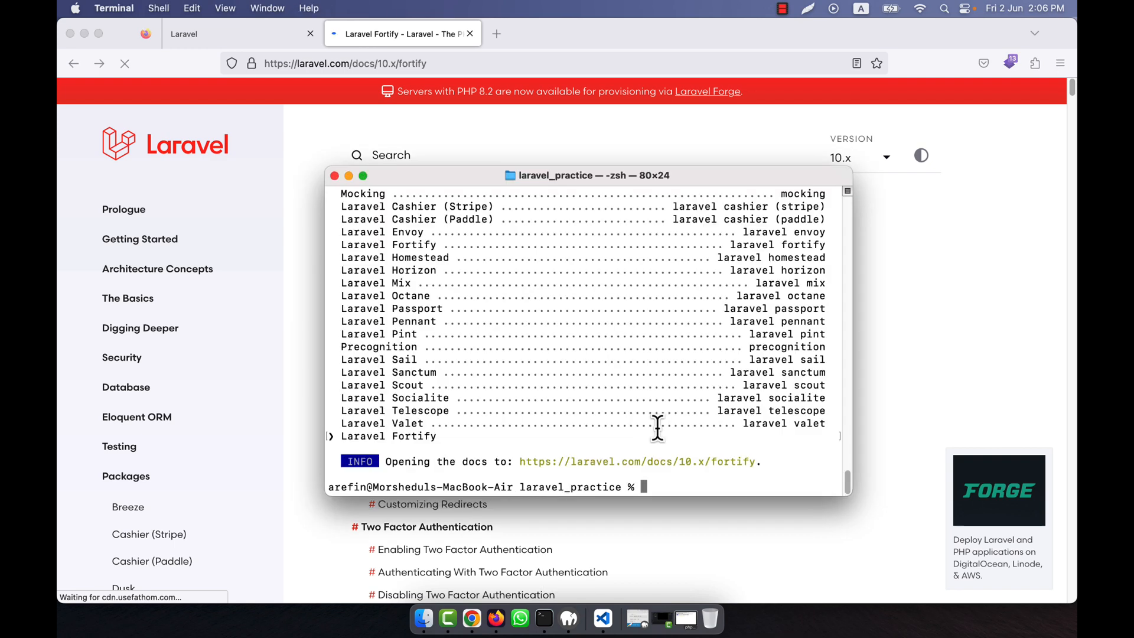
mouse_move(657, 423)
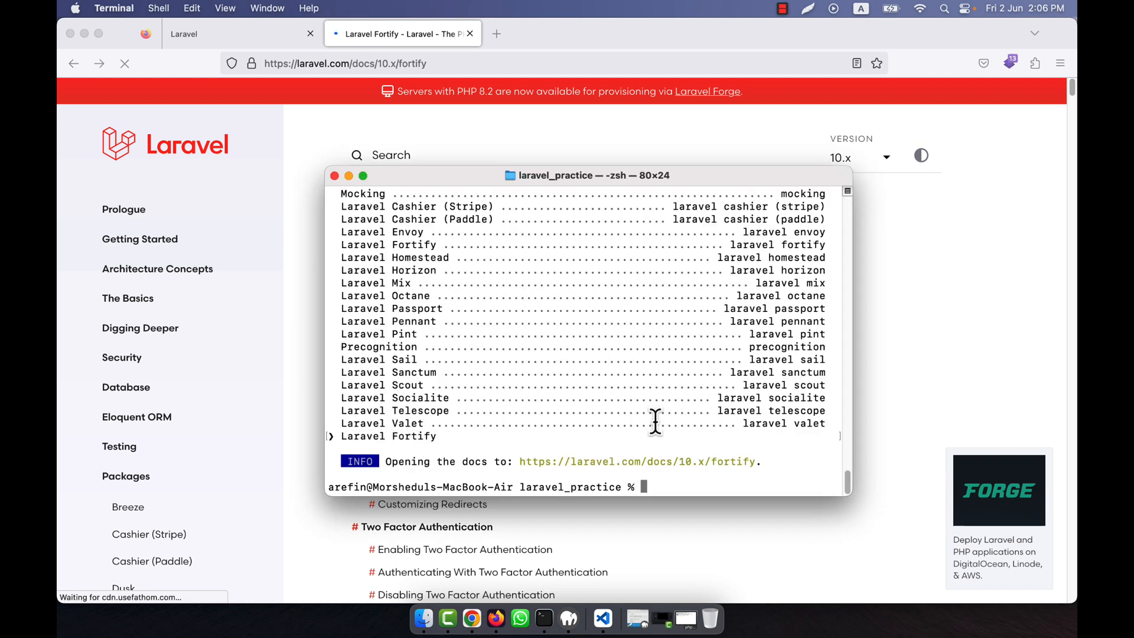
- Run php artisan about -h and highlight the command's description and usage
type("php artisan about --")
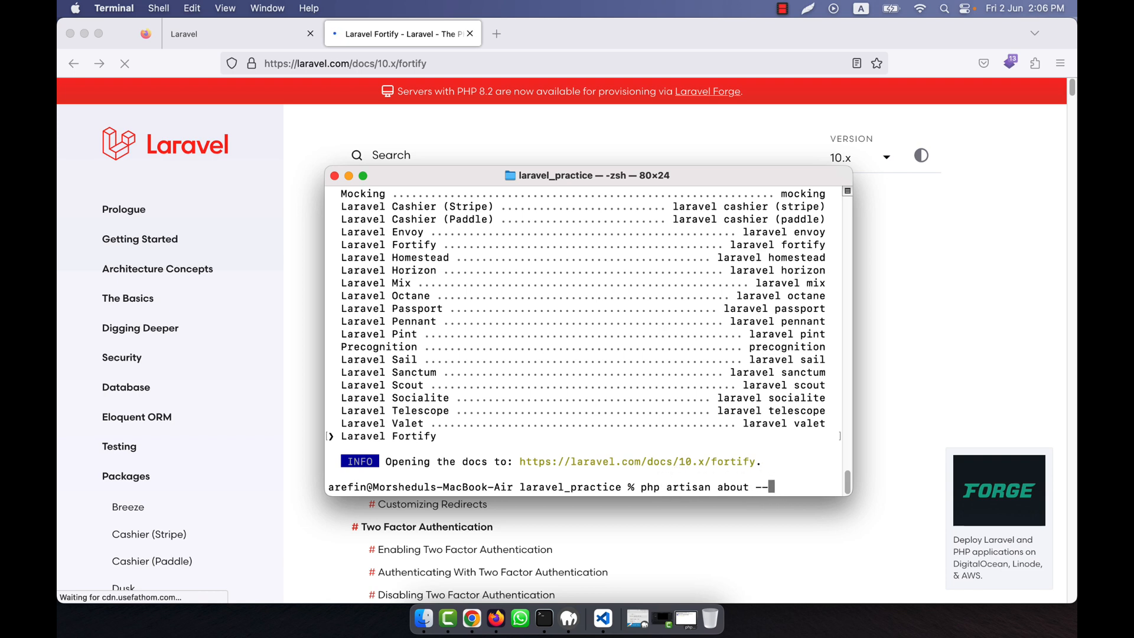
type("help")
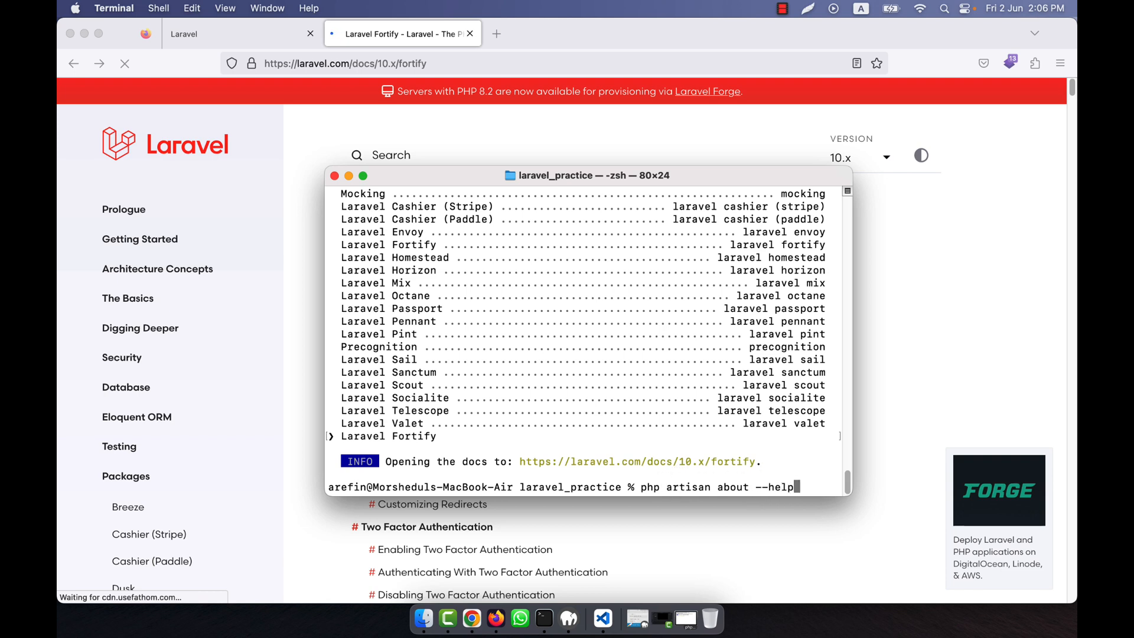
key("Backspace")
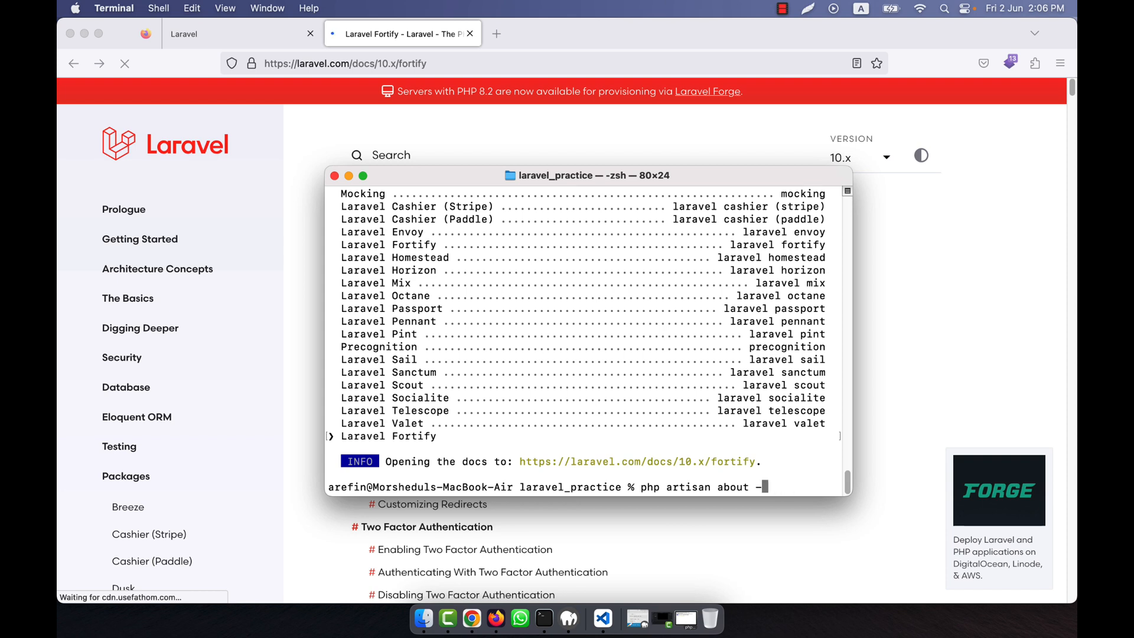
type("h")
key("Return")
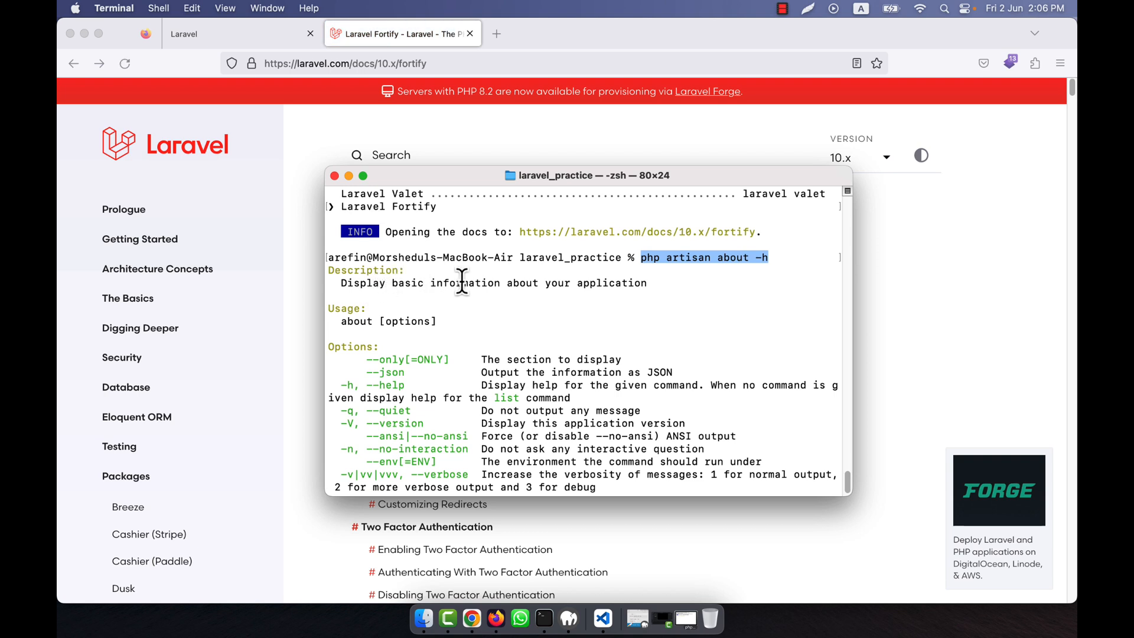
mouse_move(587, 221)
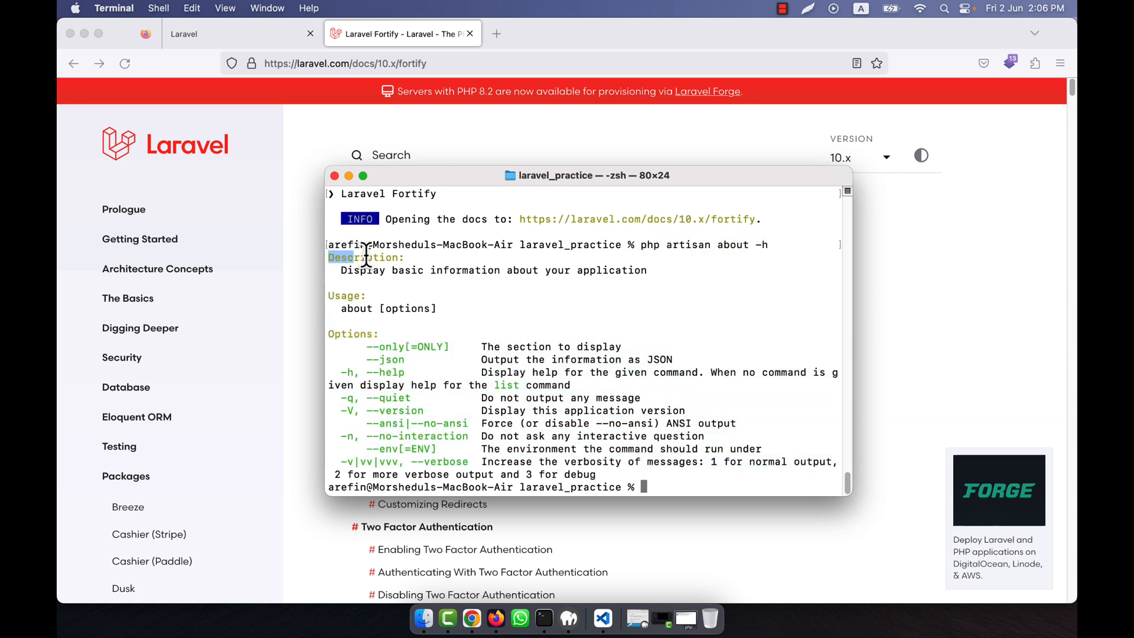
left_click_drag(365, 250, 459, 309)
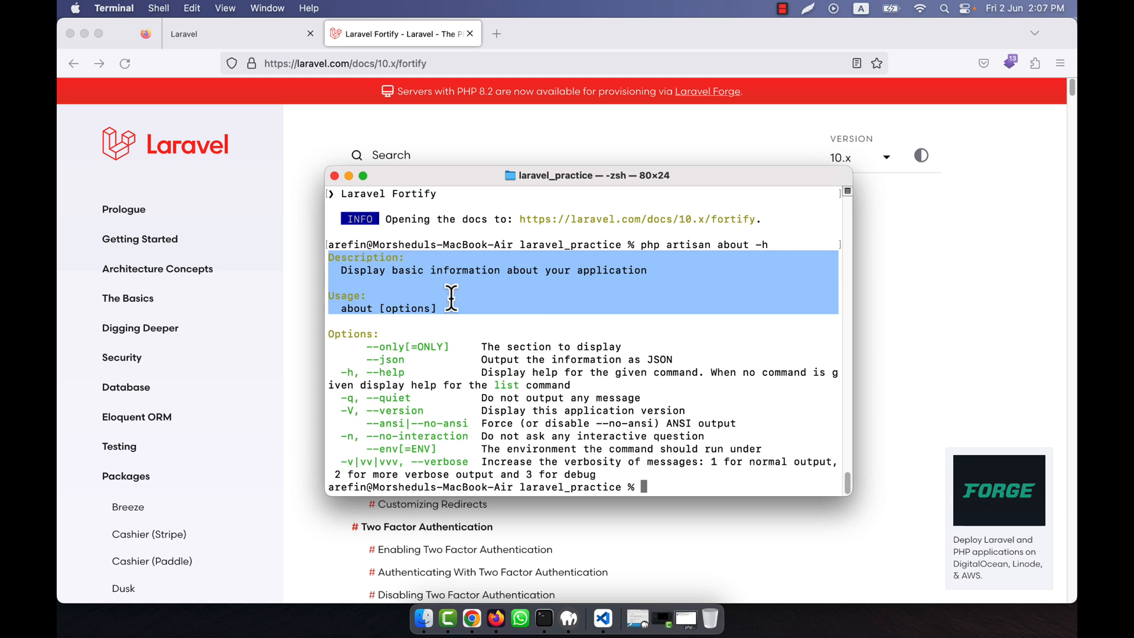
- Clear the terminal back to a fresh prompt
type("php artisan docs")
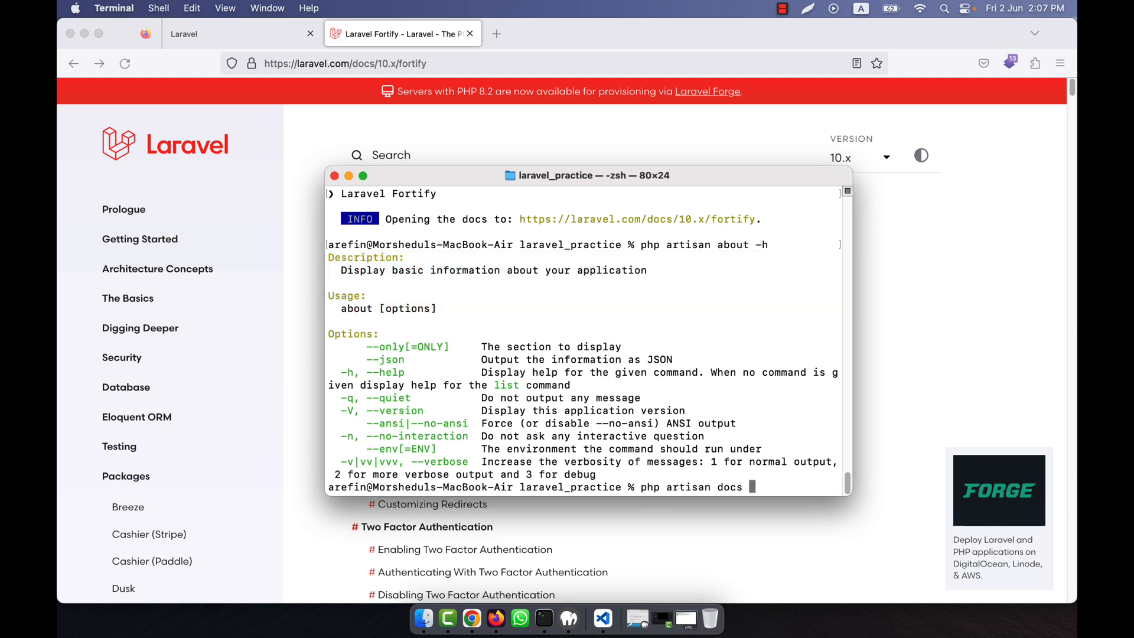
key("Return")
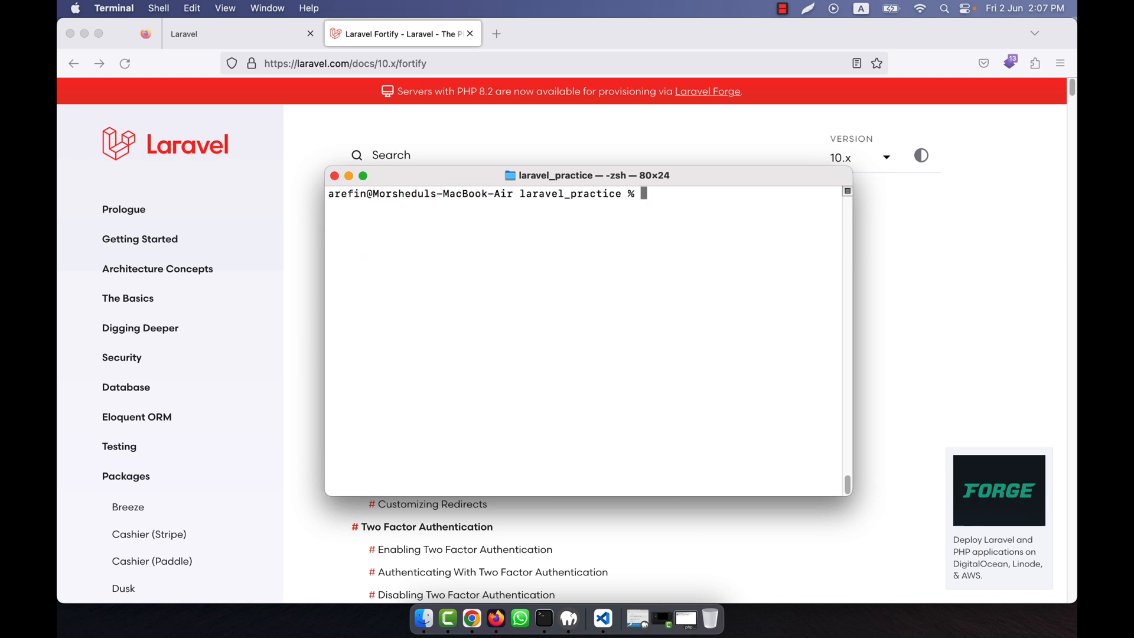
- Type php artisan make at the prompt, then switch to the project in VS Code
type("php a")
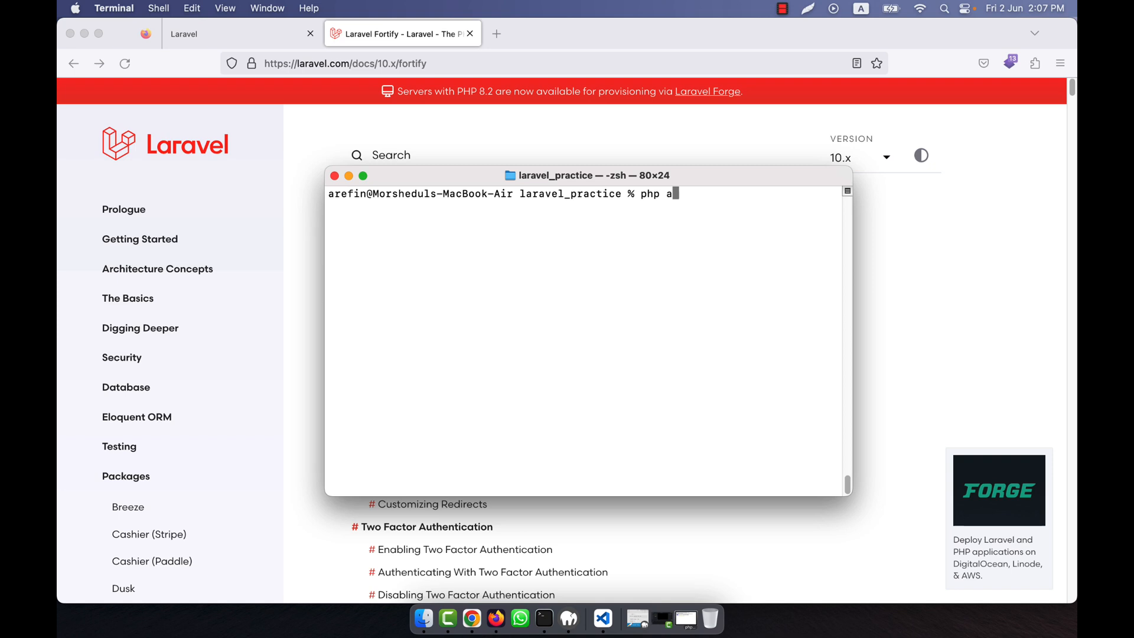
type("rtisan make")
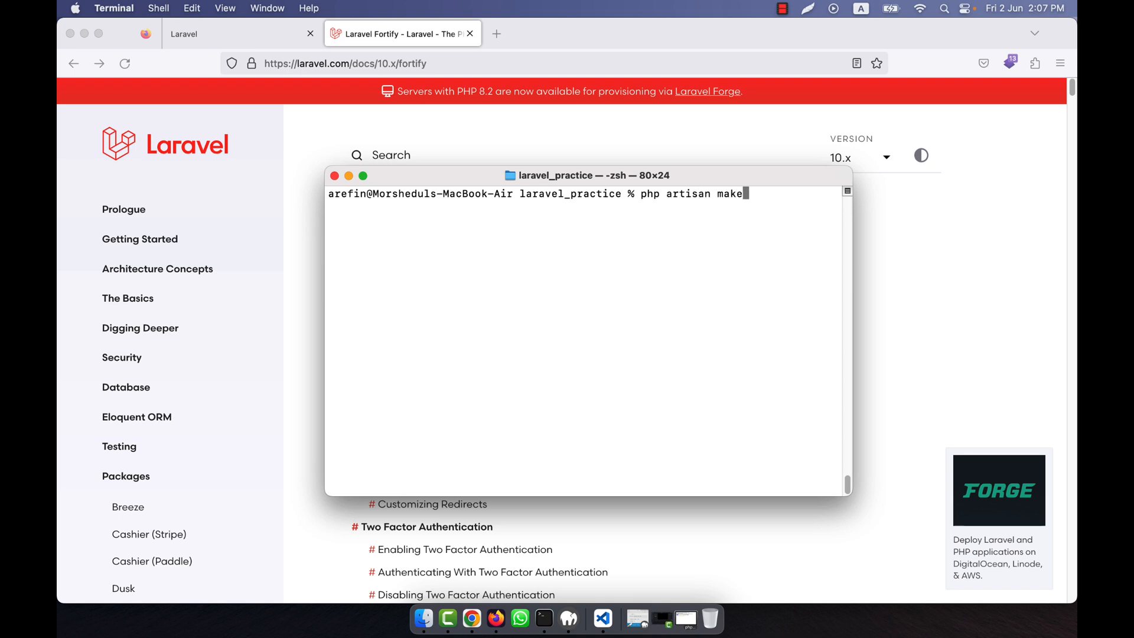
left_click(603, 619)
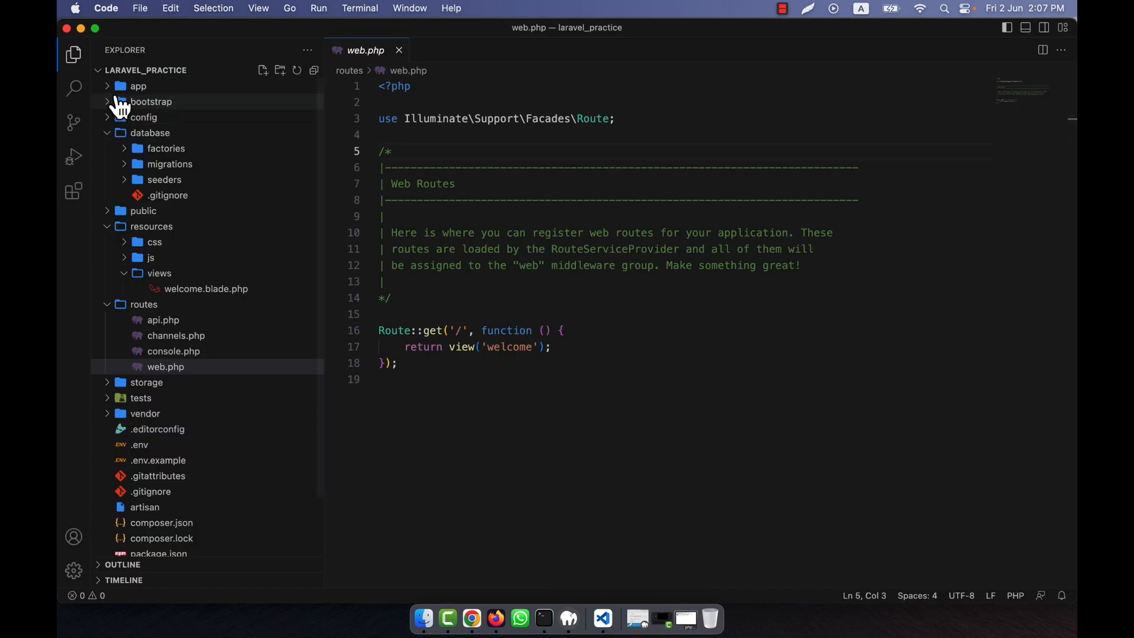
- Expand app/Http/Controllers in the Explorer to reveal Controller.php
left_click(138, 86)
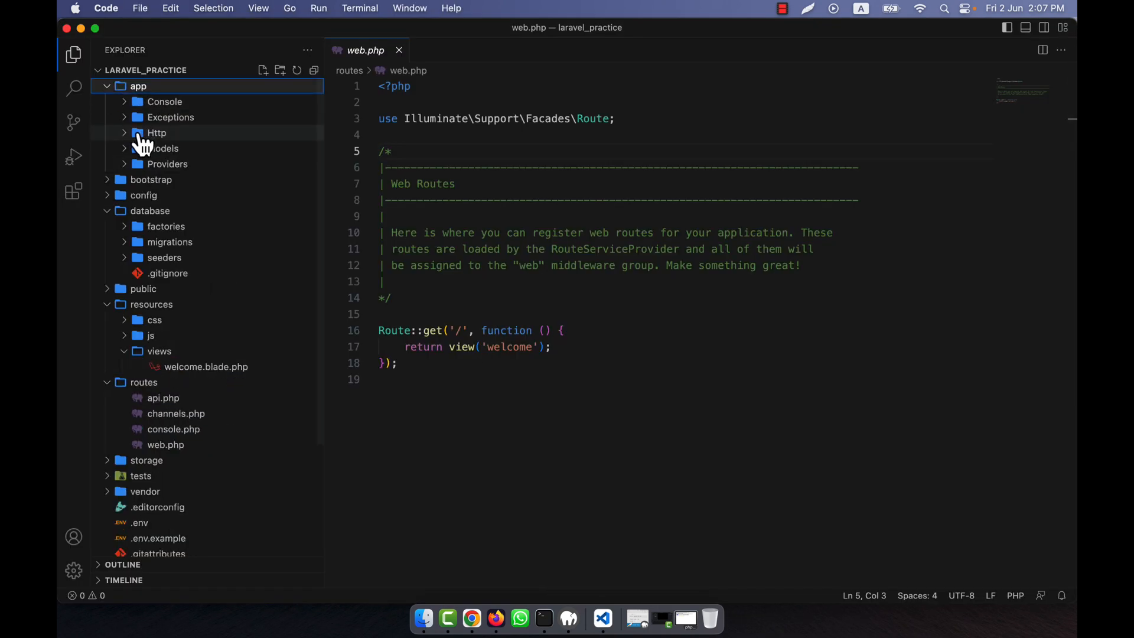
left_click(156, 133)
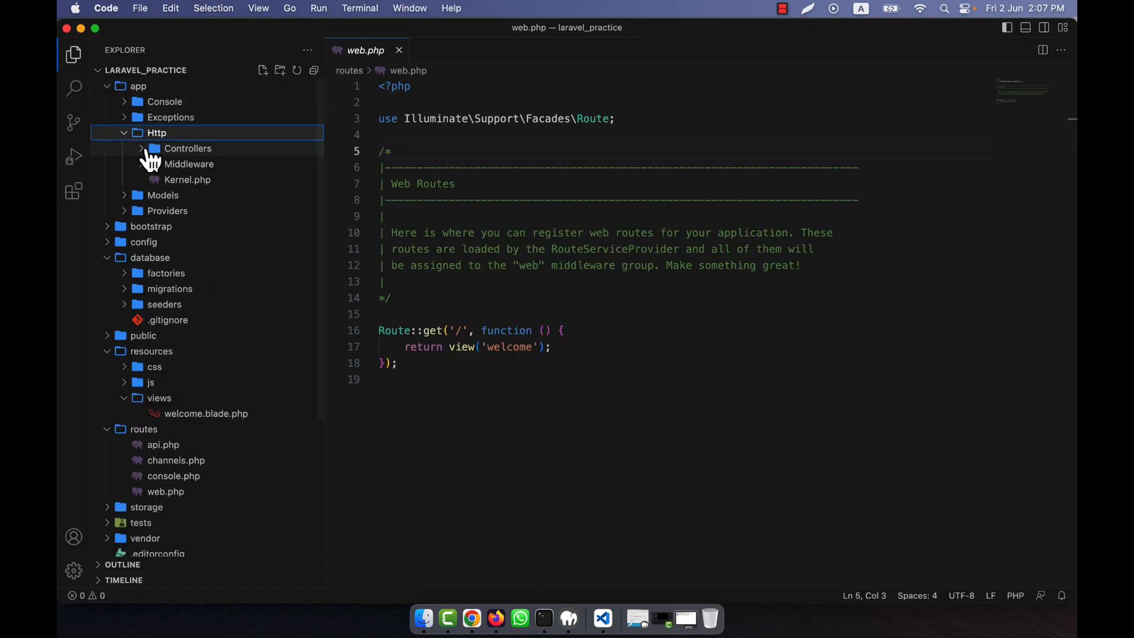
left_click(188, 149)
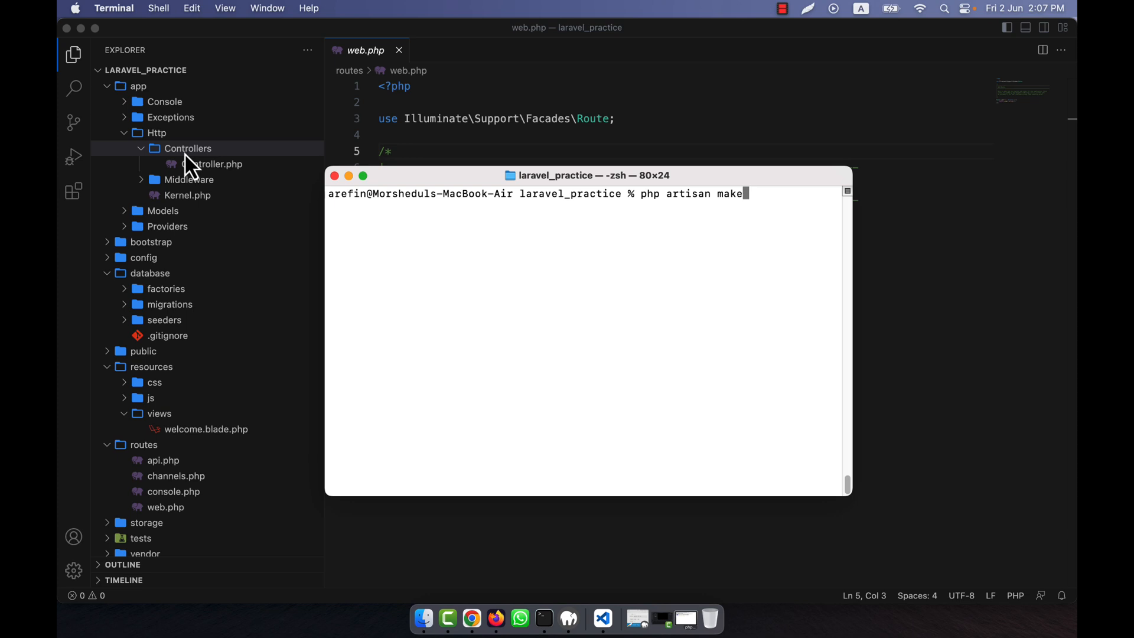
mouse_move(765, 199)
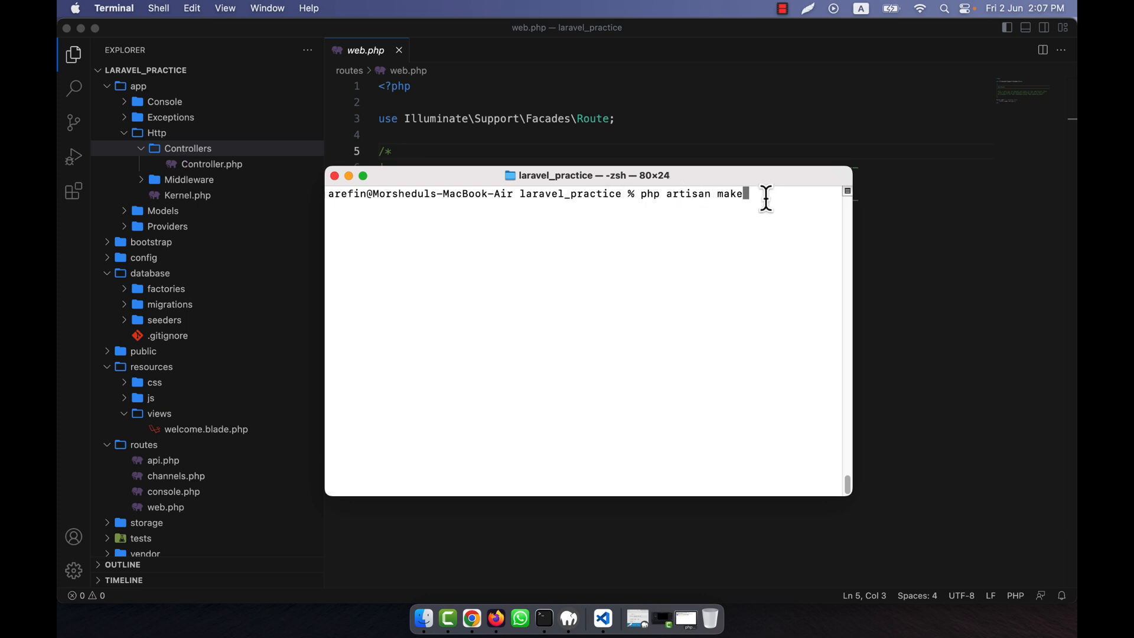
- Run php artisan make:controller HomeController and view the generated HomeController.php in VS Code
type(":")
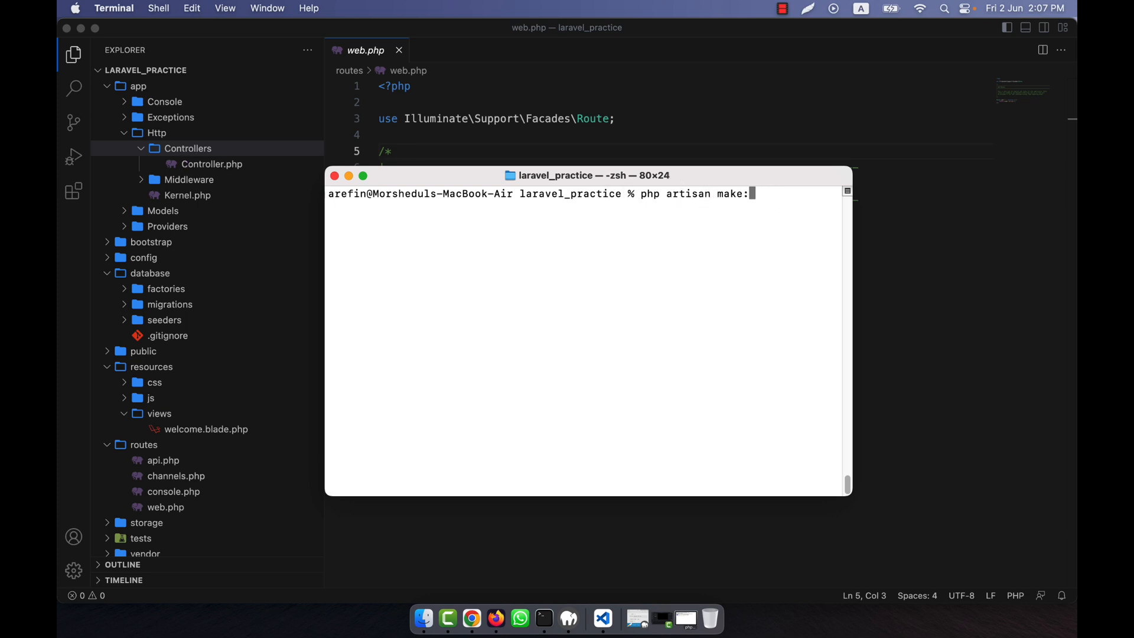
type("controller")
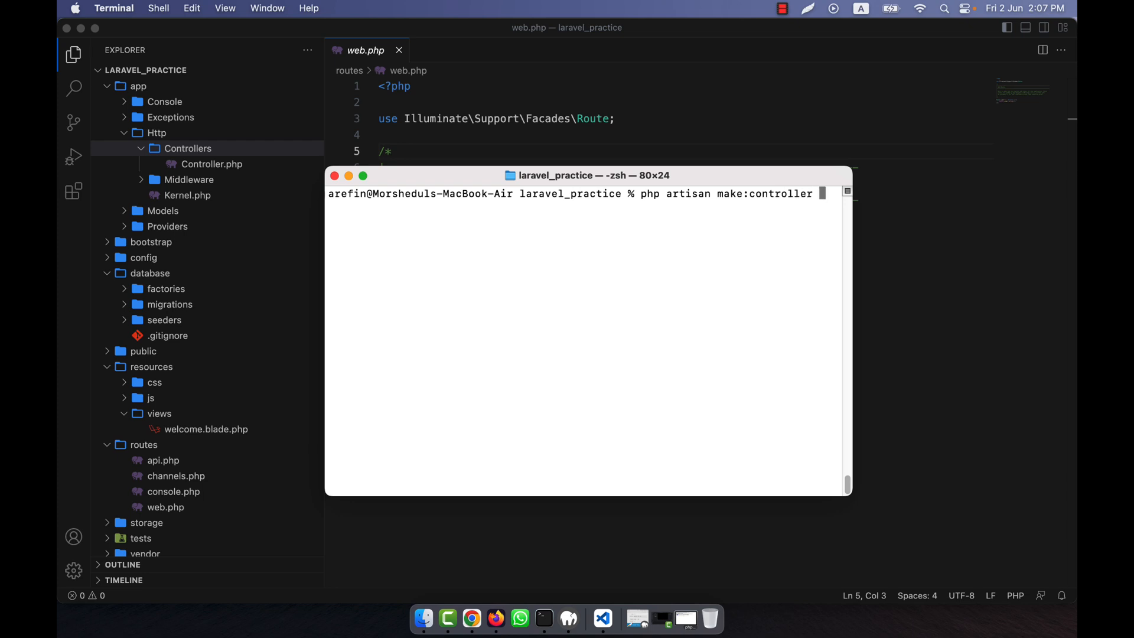
type("HomeController")
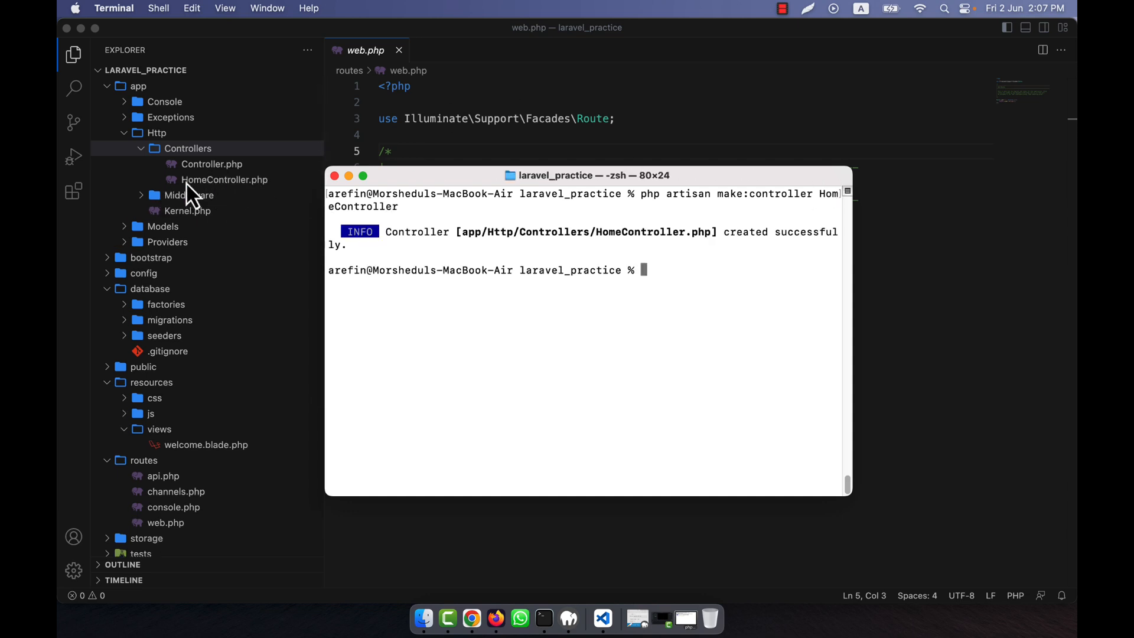
left_click(225, 179)
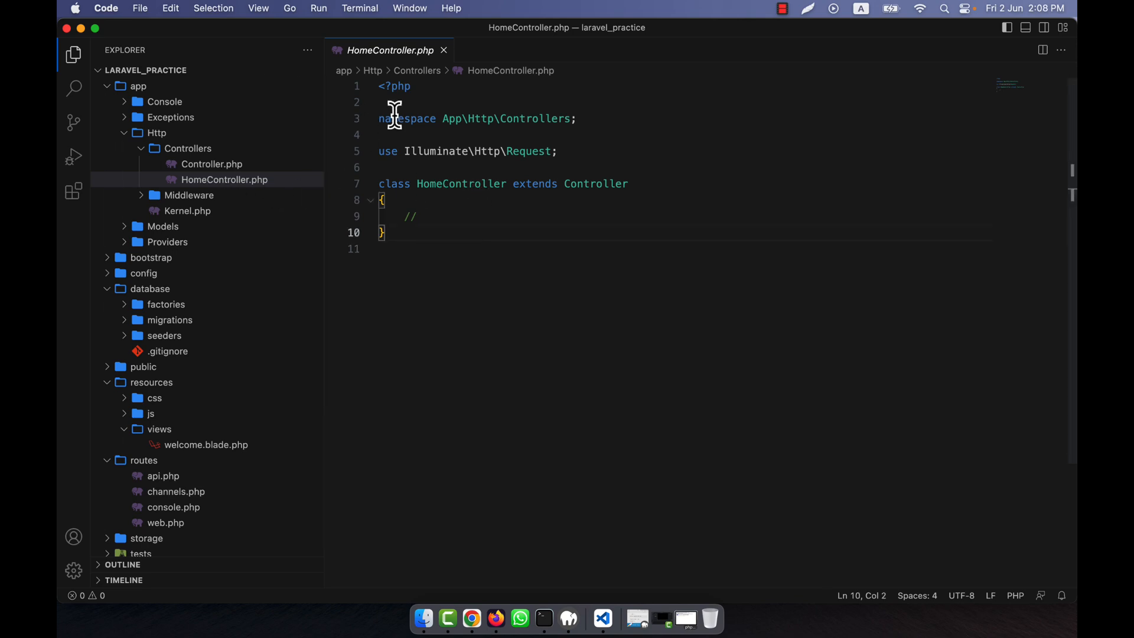
left_click(543, 618)
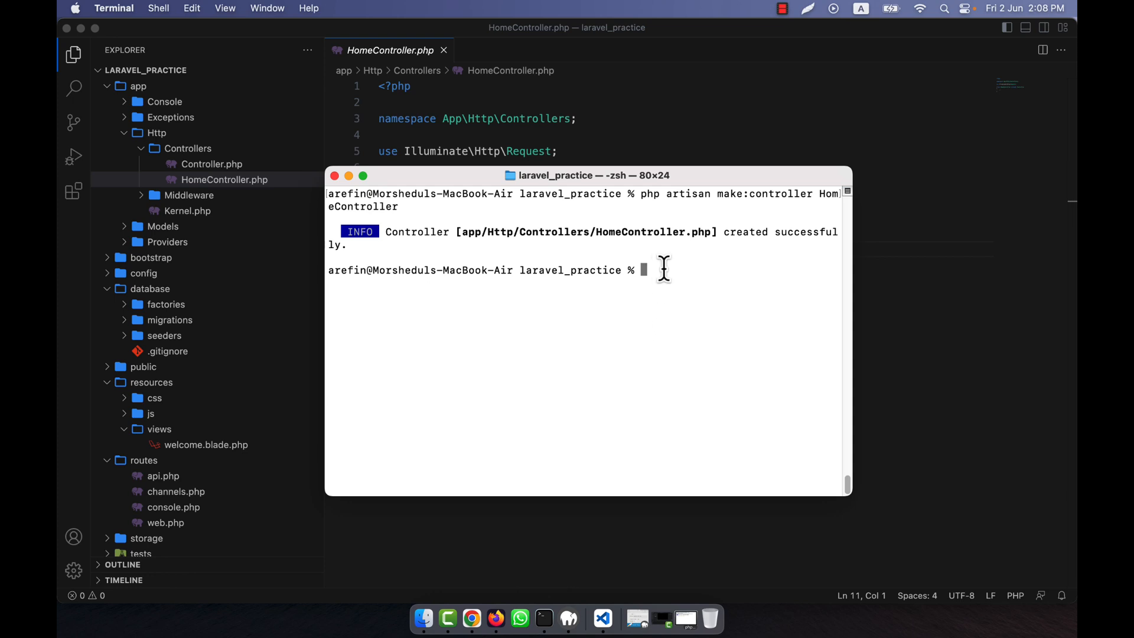
- Run php artisan make:migration -h to show its usage, arguments and options
type("php")
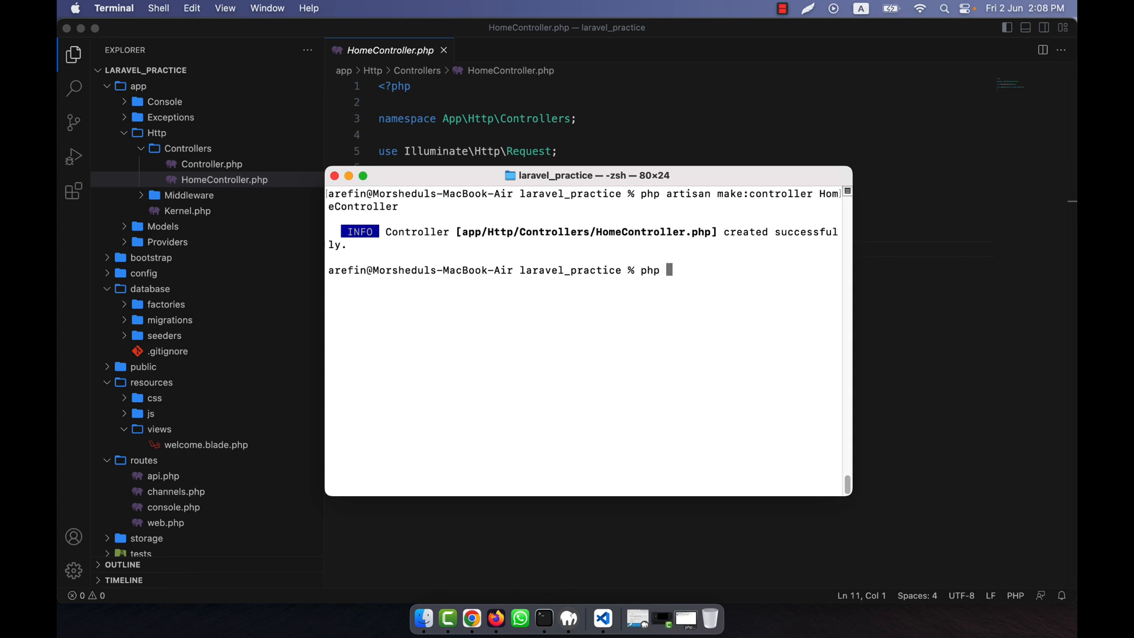
type("artisan")
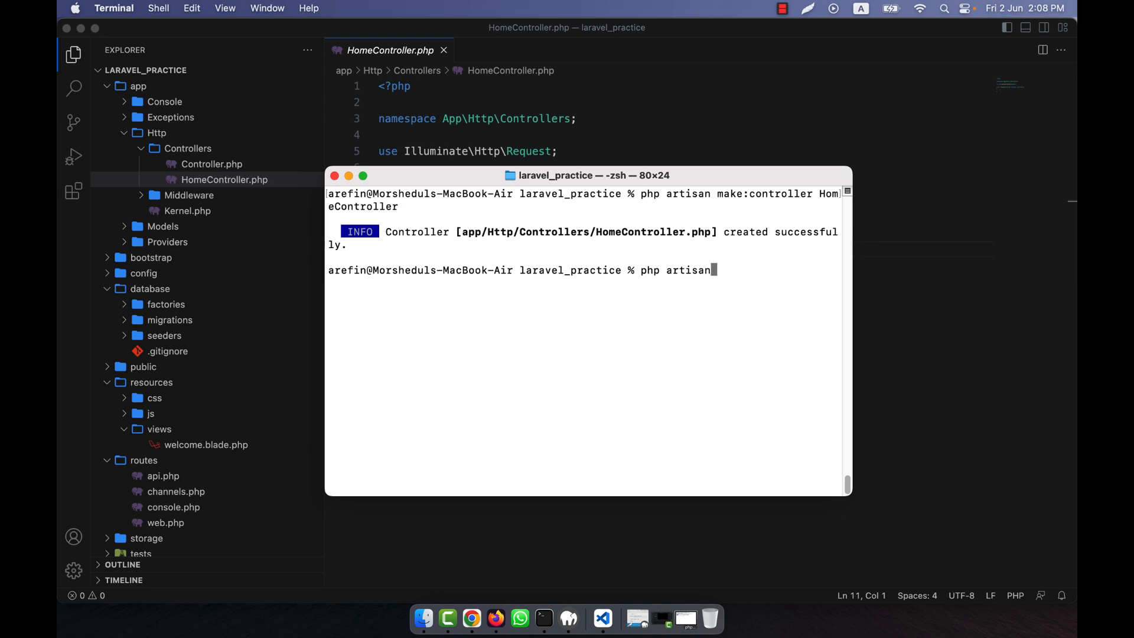
type("make:model")
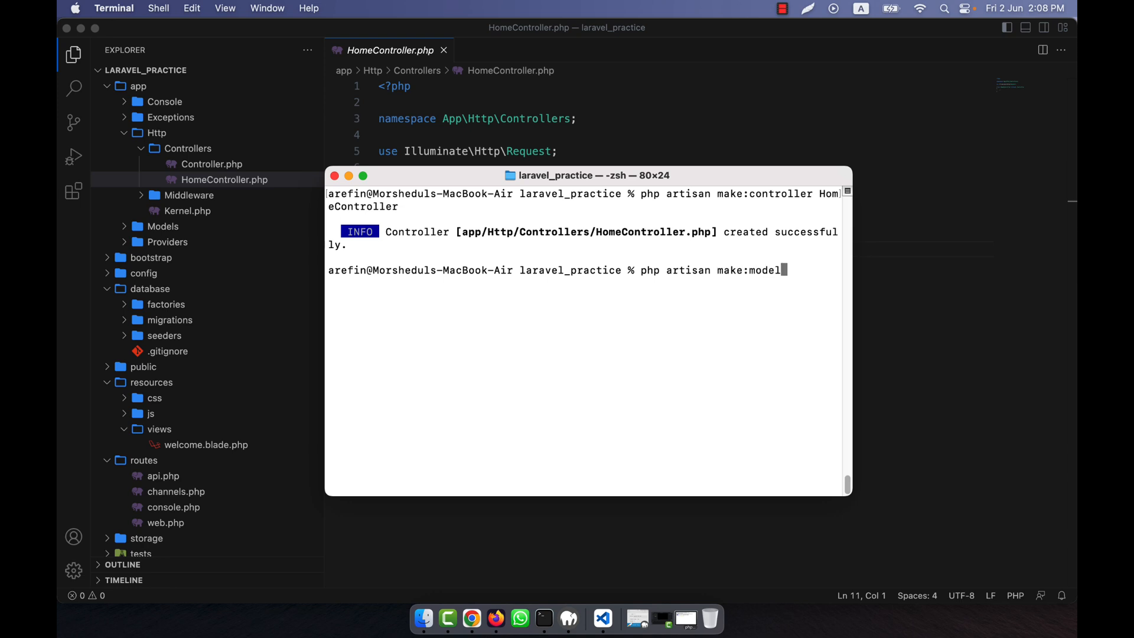
key("BackSpace")
type("igr")
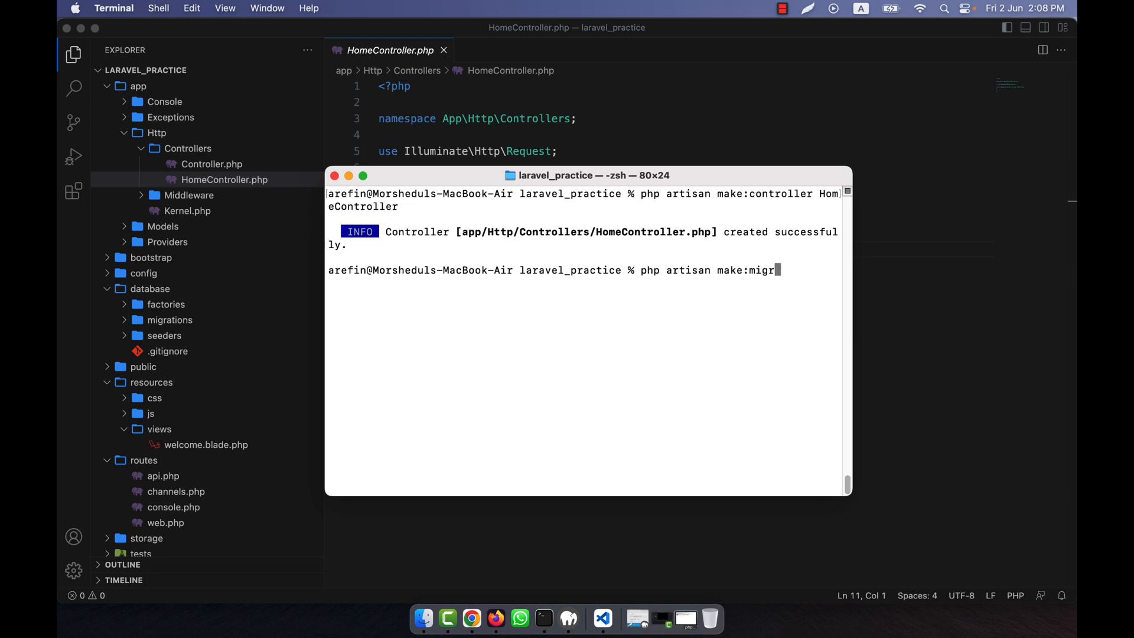
type("ation")
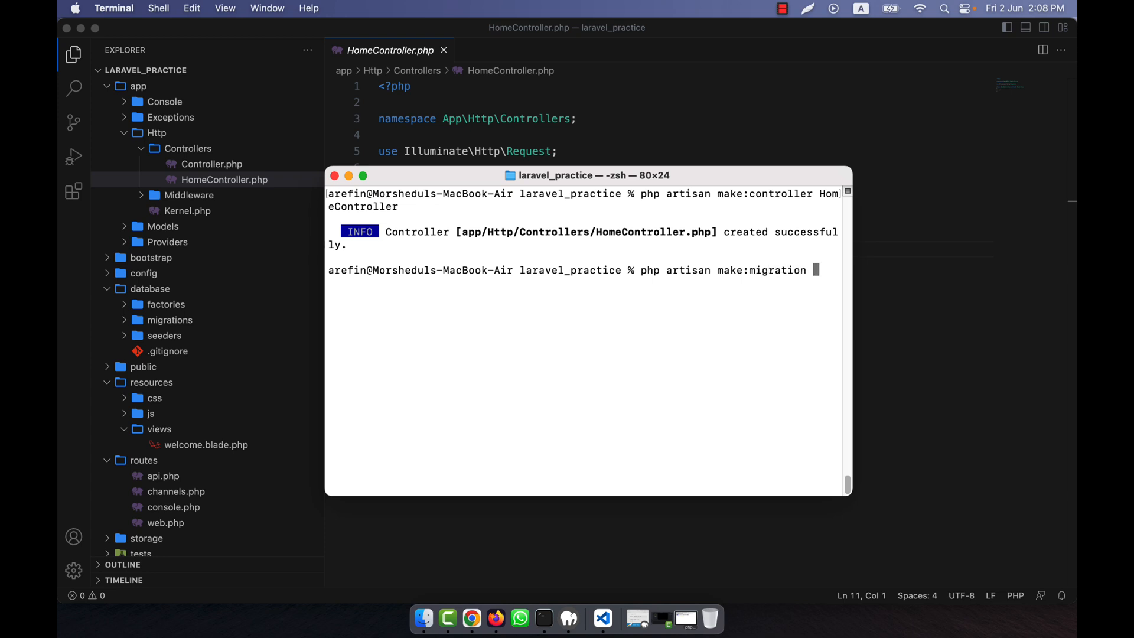
type("-h")
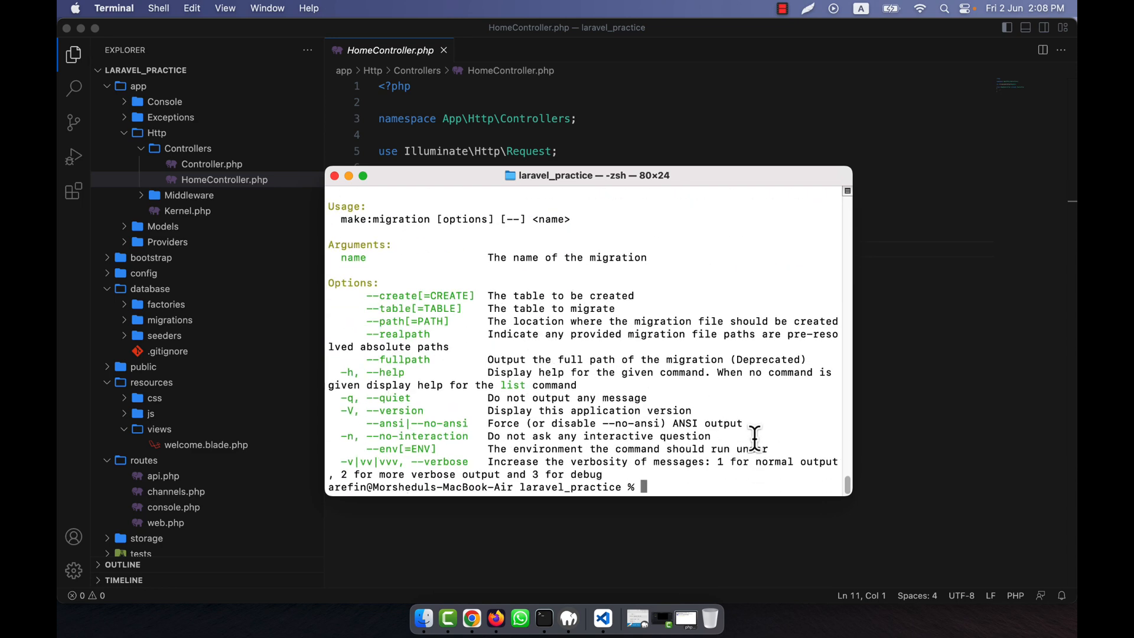
type("php ar")
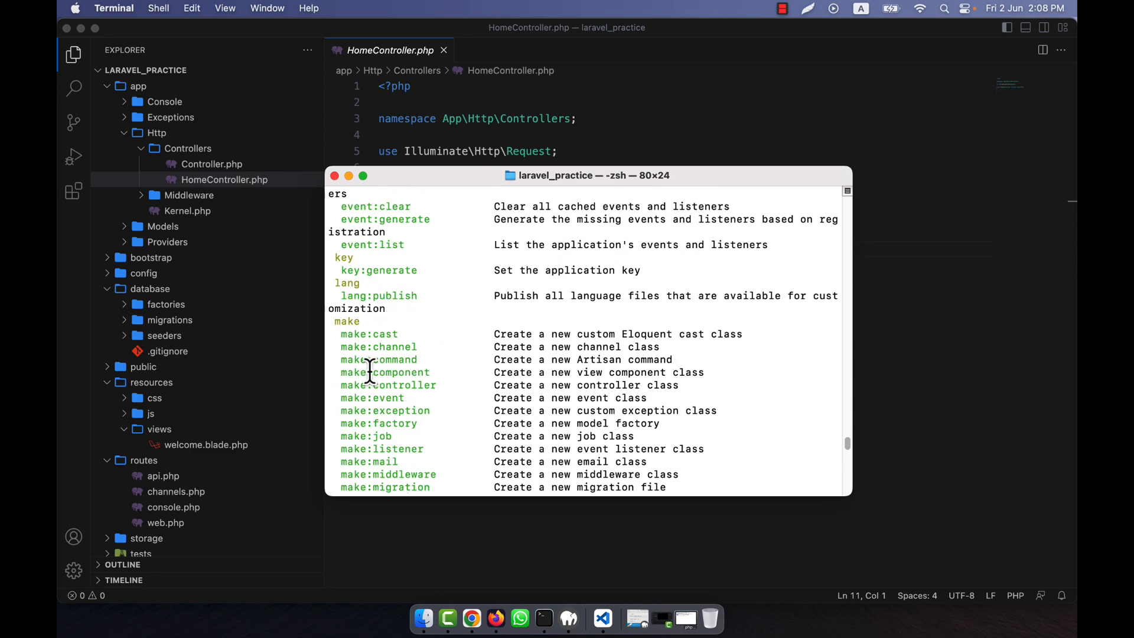
- Scroll the artisan command list to the make group and mark make:controller
scroll("down", 3)
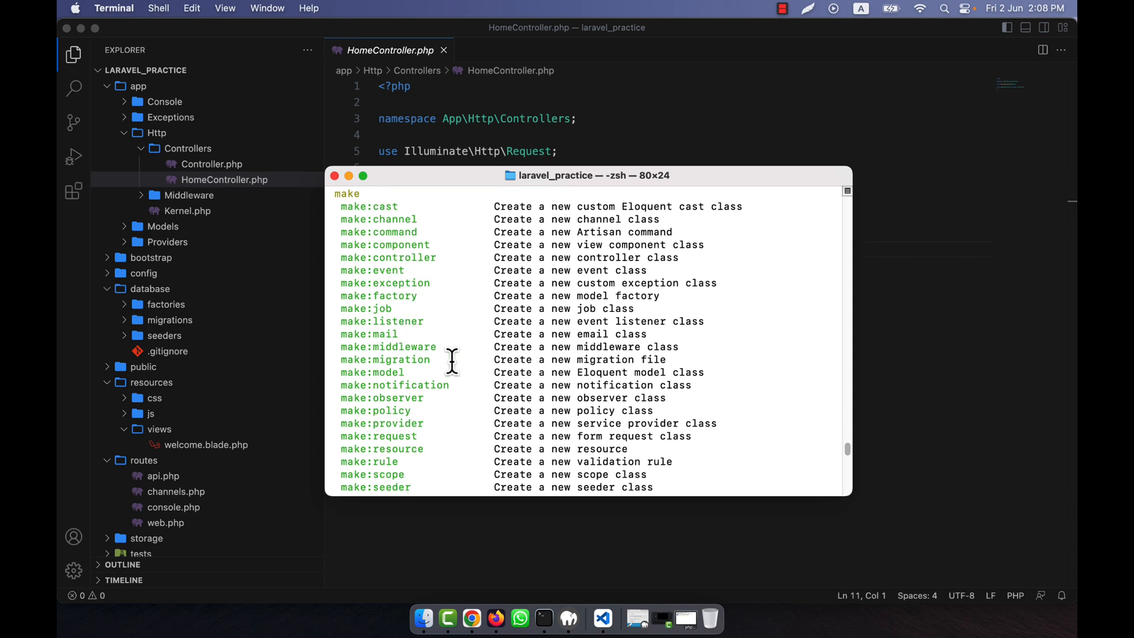
double_click(388, 257)
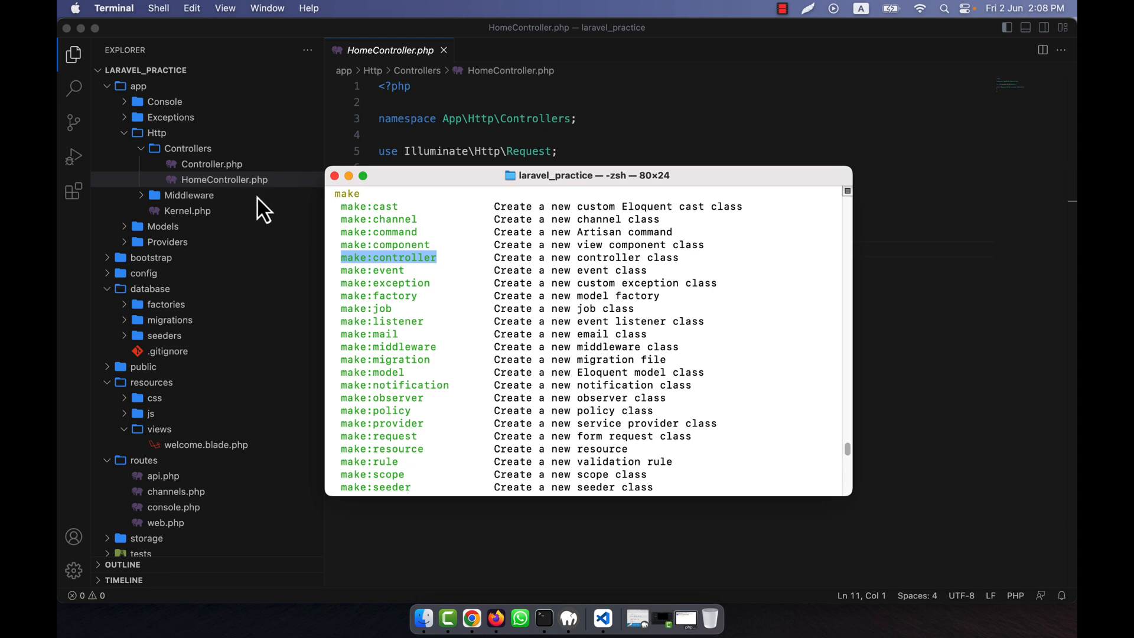
mouse_move(382, 284)
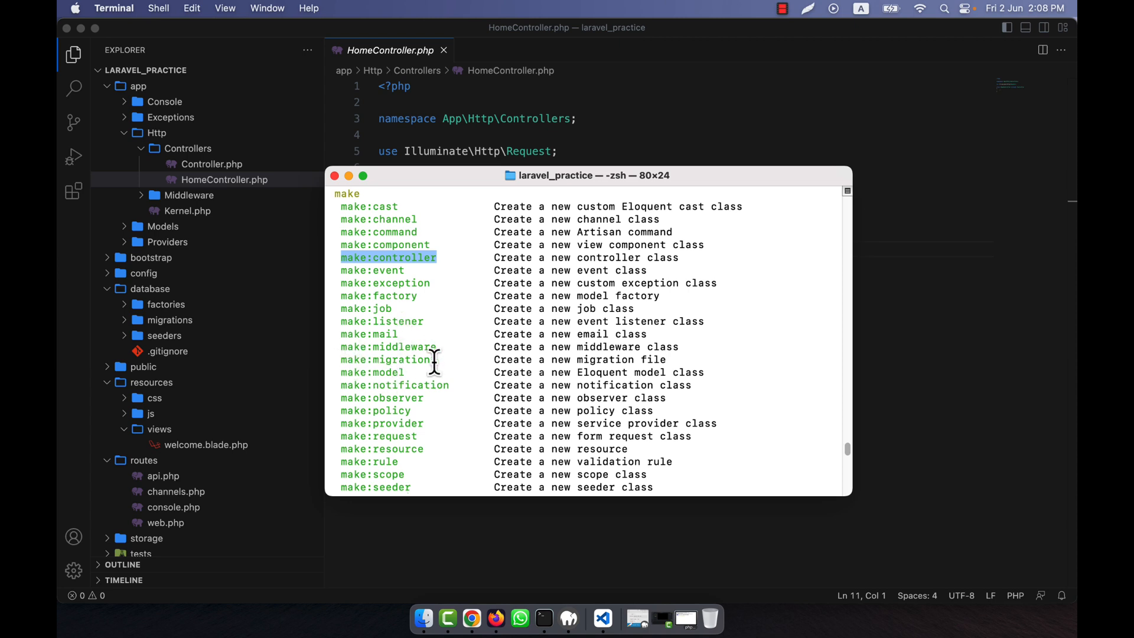
mouse_move(447, 364)
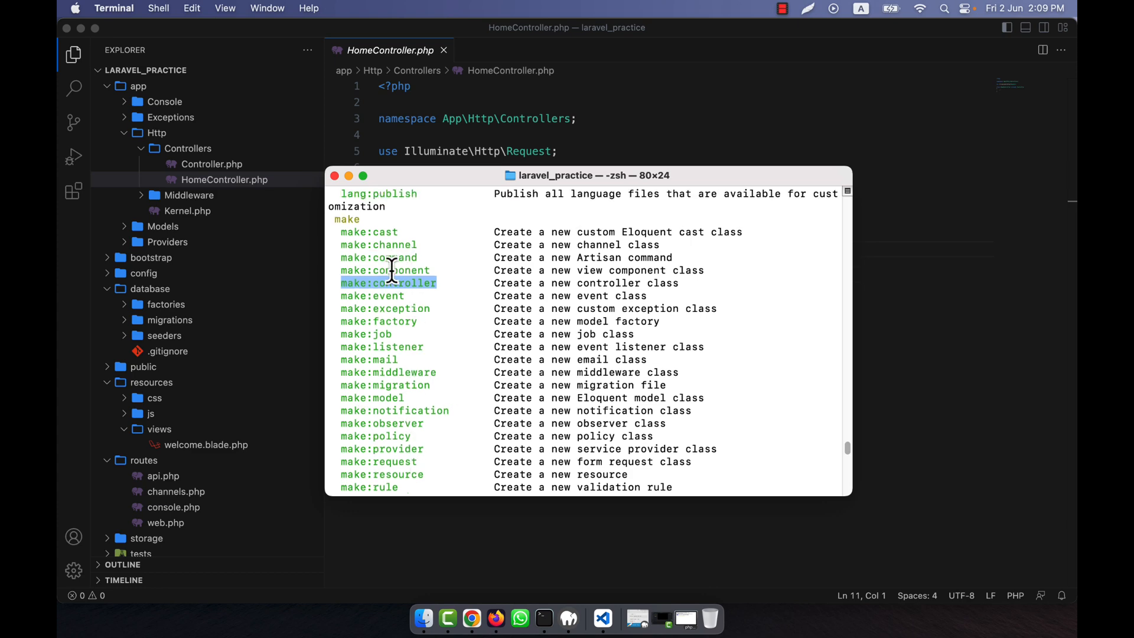
scroll("down", 3)
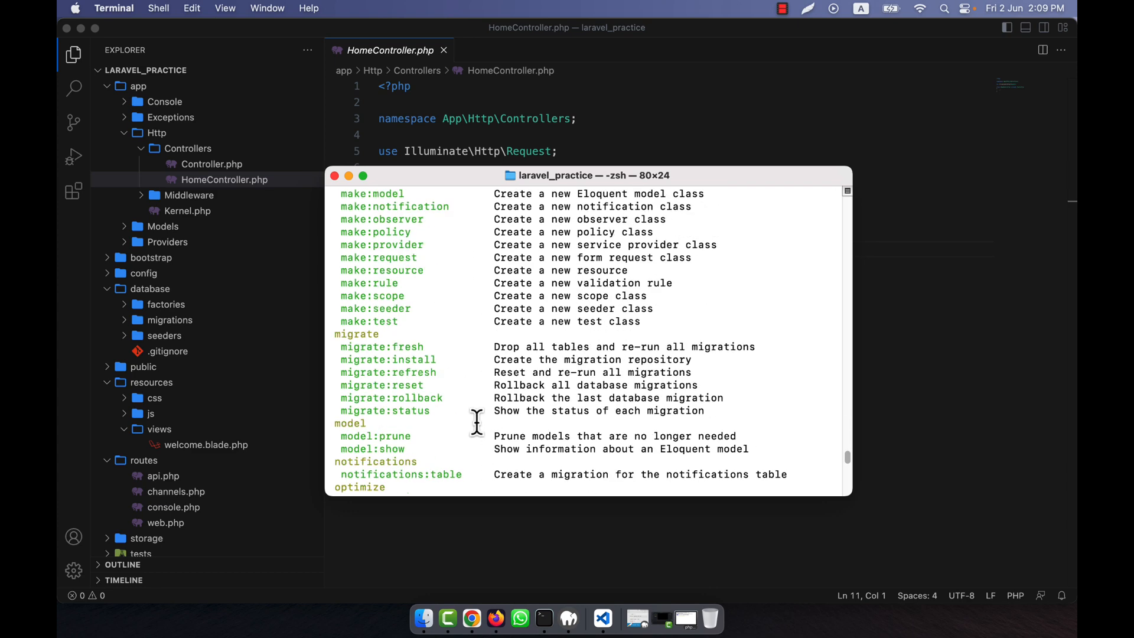